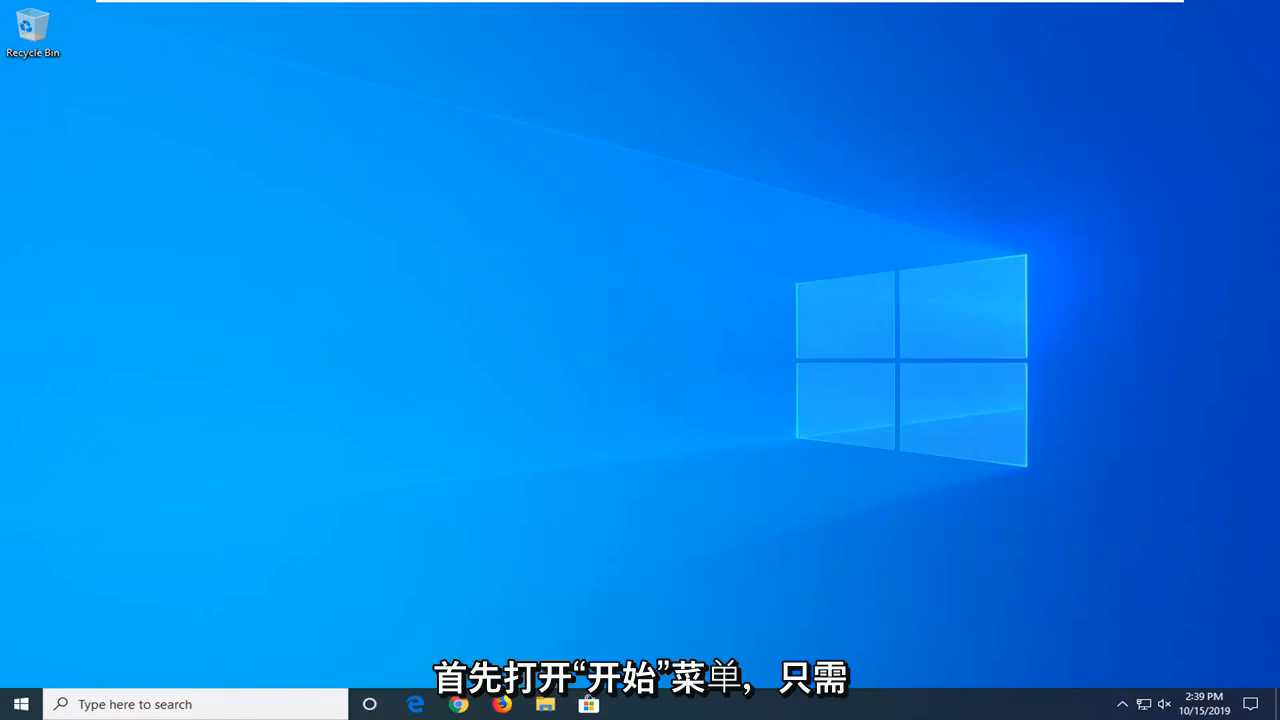
- Search the Start menu for 'reg' and bring up Registry Editor's launch options
{"action": "left_click", "coordinate": [20, 704]}
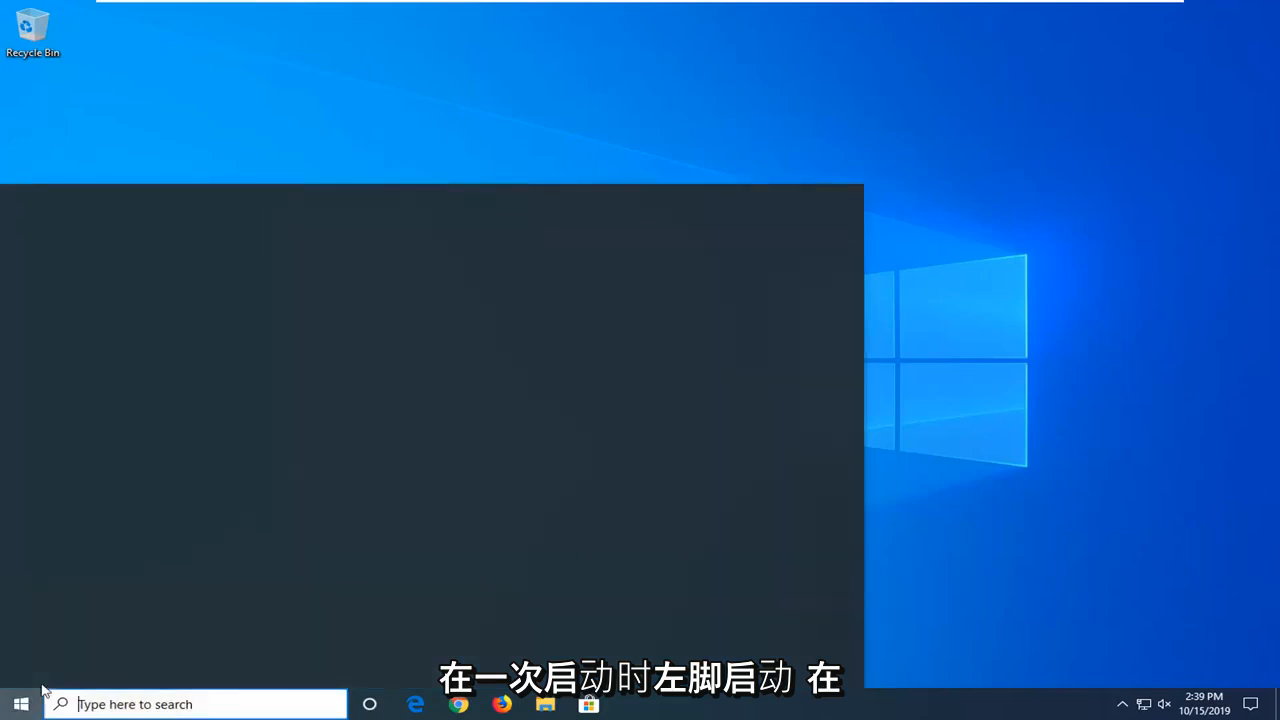
{"action": "left_click", "coordinate": [20, 704]}
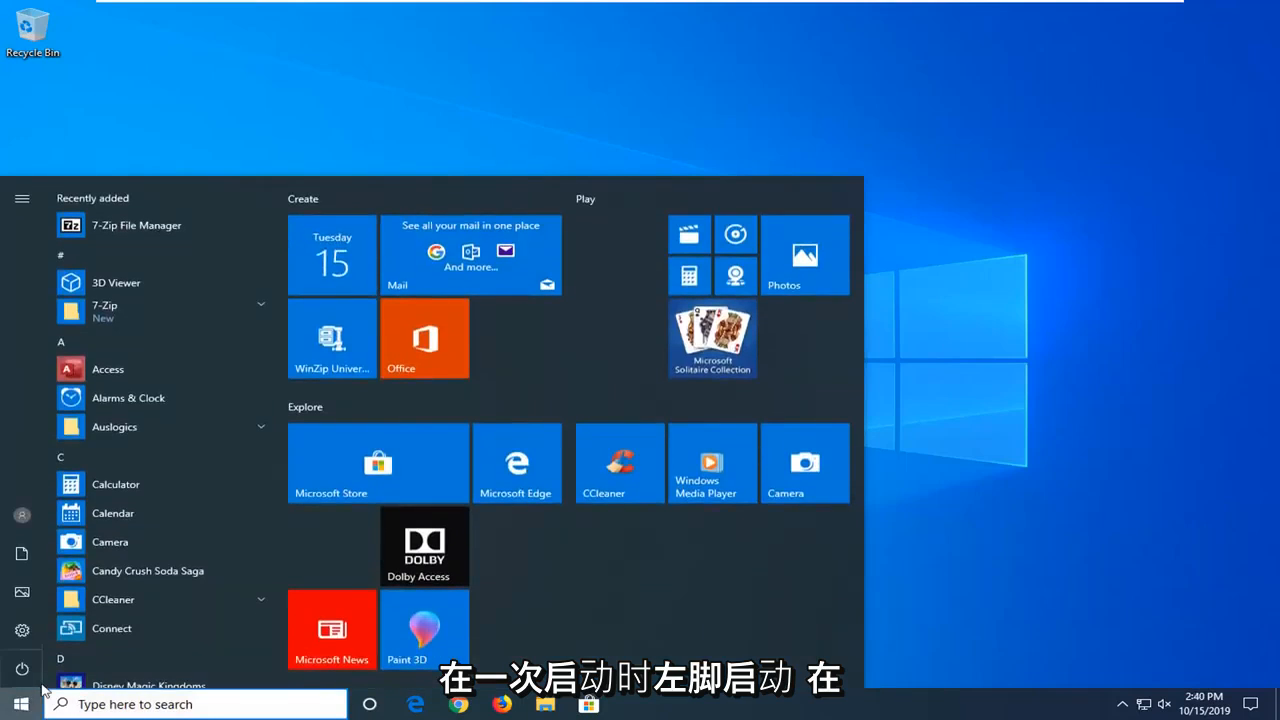
{"action": "type", "text": "regedit"}
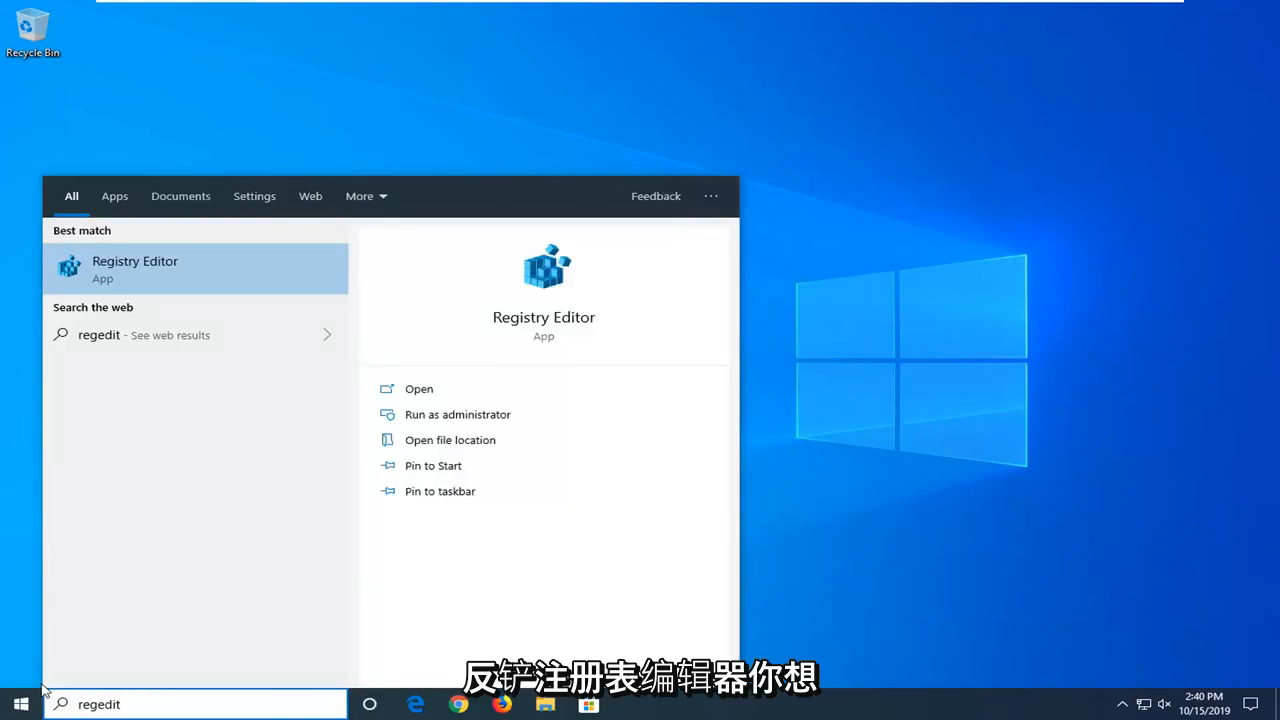
{"action": "right_click", "coordinate": [135, 268]}
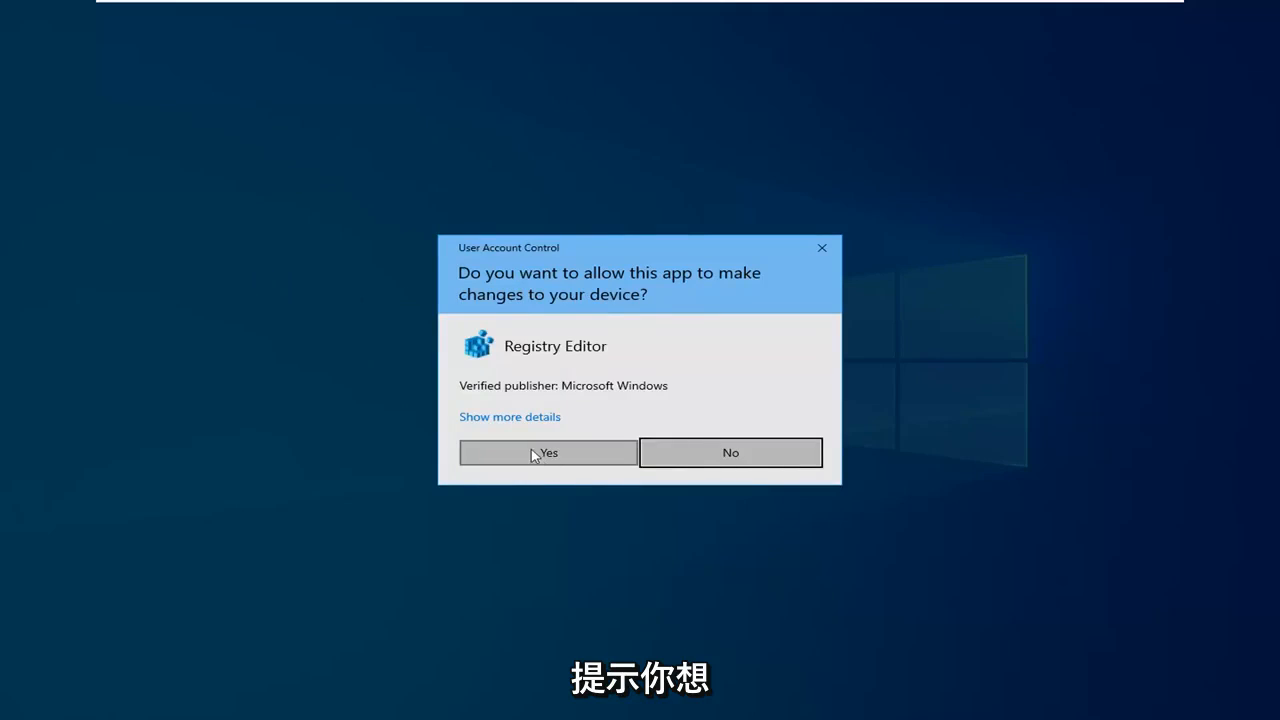
- Allow the UAC prompt and export the whole registry as a backup to the Desktop
{"action": "left_click", "coordinate": [547, 452]}
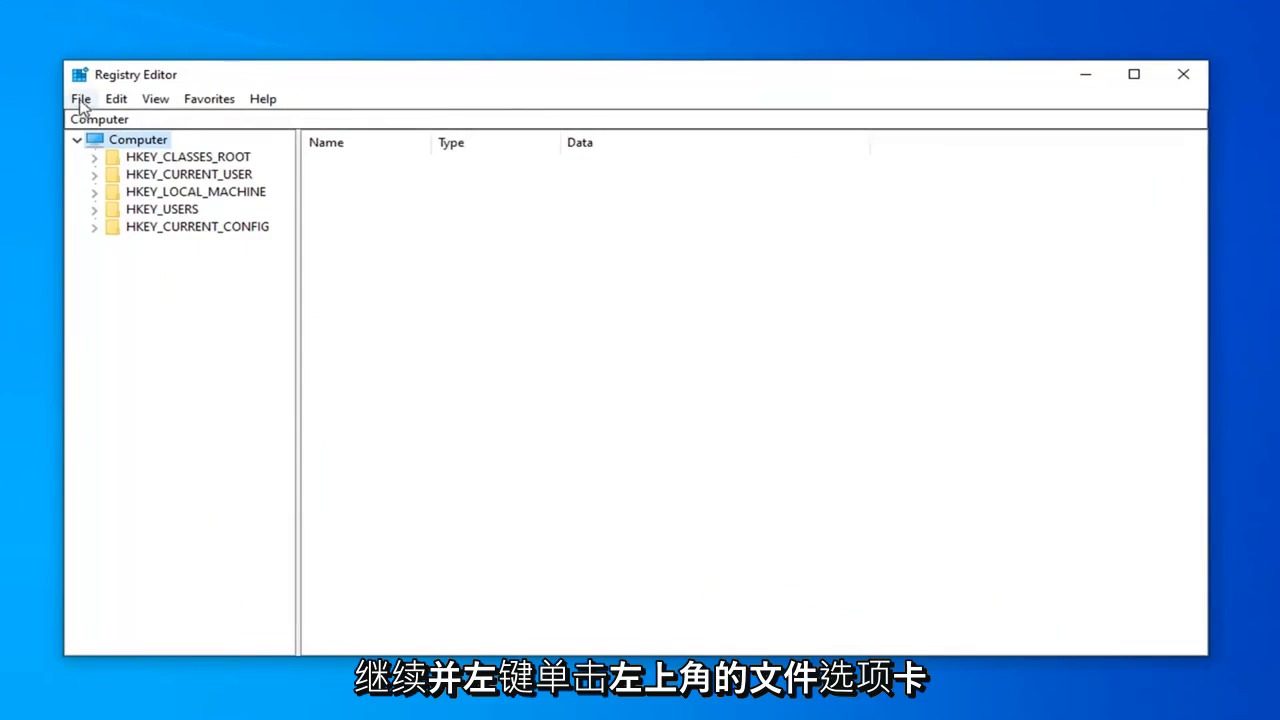
{"action": "left_click", "coordinate": [80, 98]}
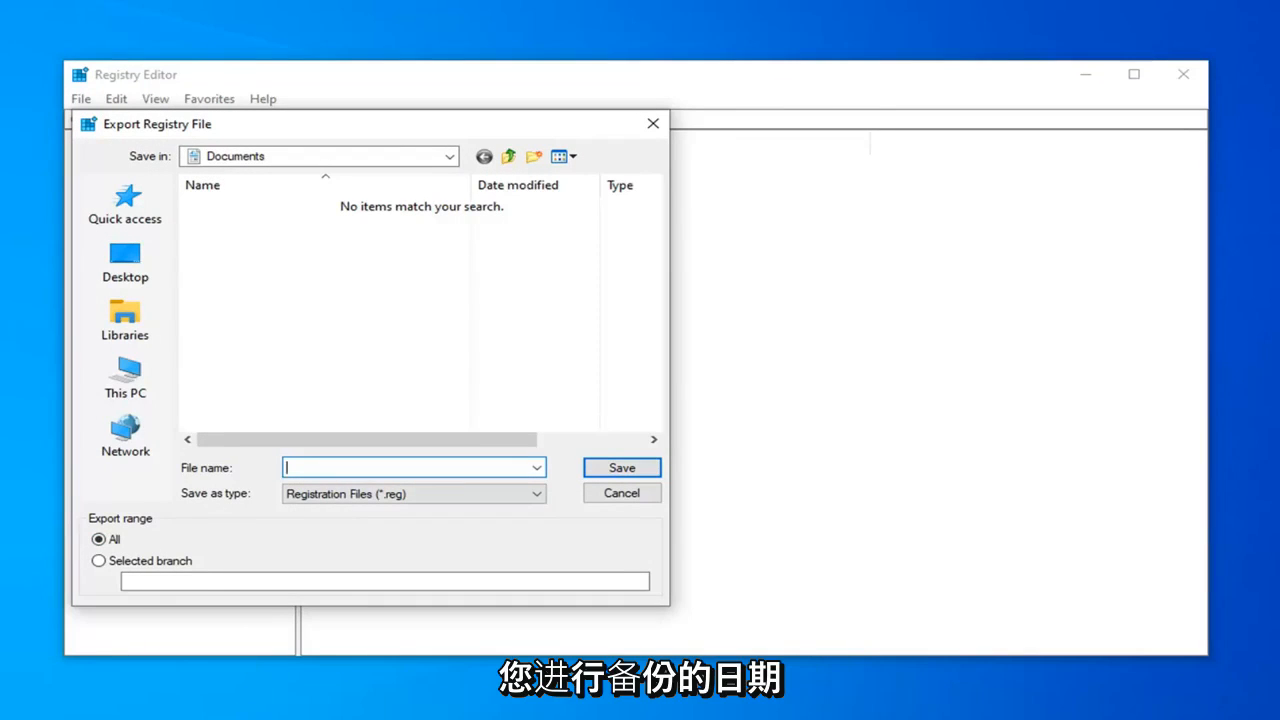
{"action": "left_click", "coordinate": [124, 318]}
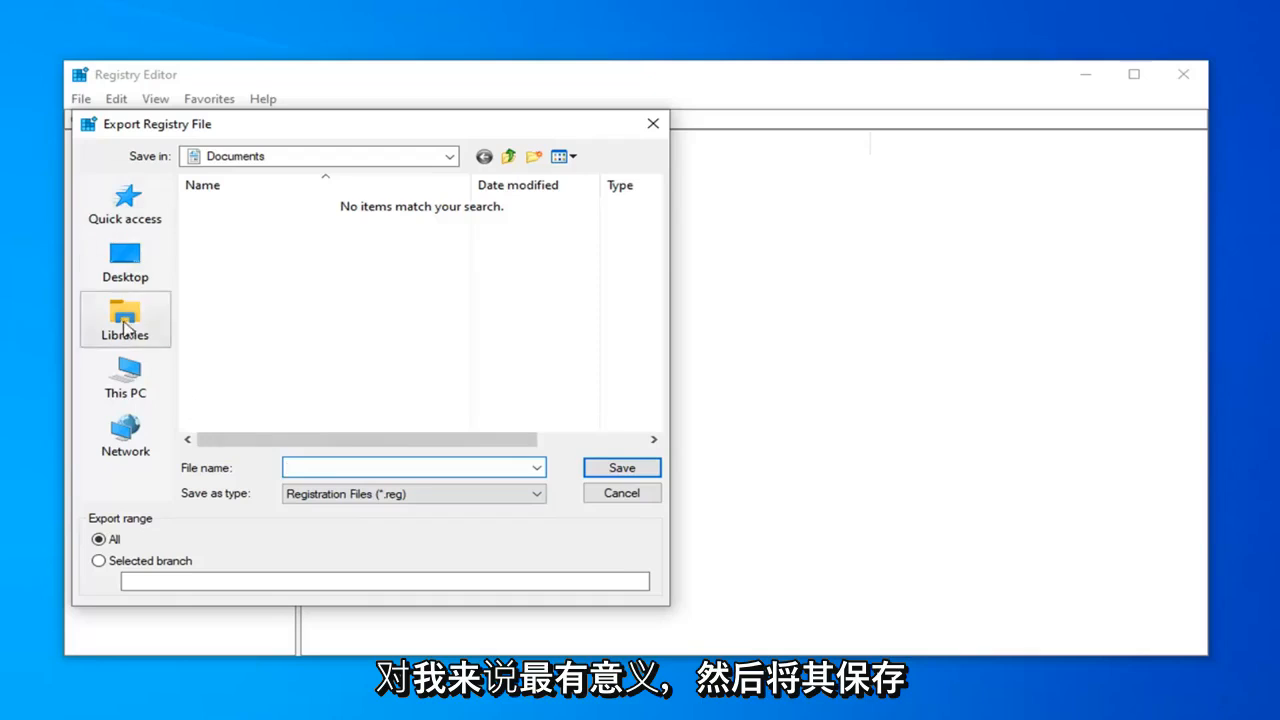
{"action": "left_click", "coordinate": [125, 262]}
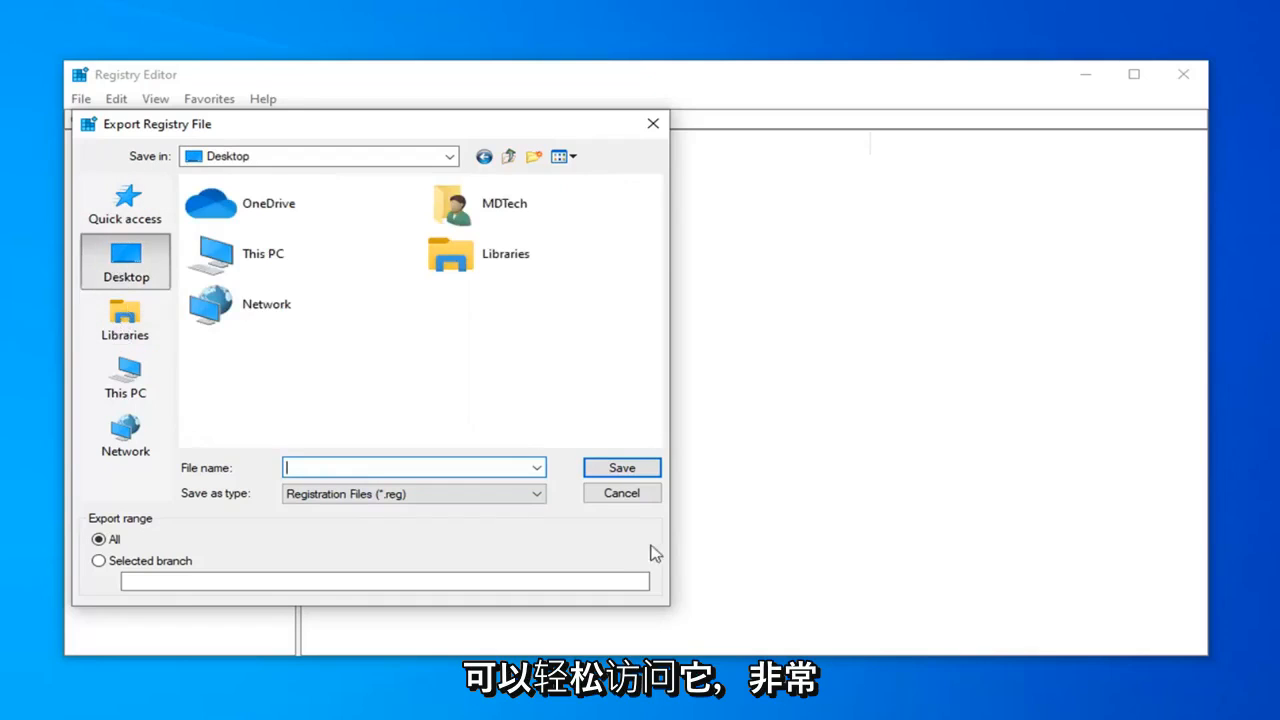
{"action": "left_click", "coordinate": [621, 492]}
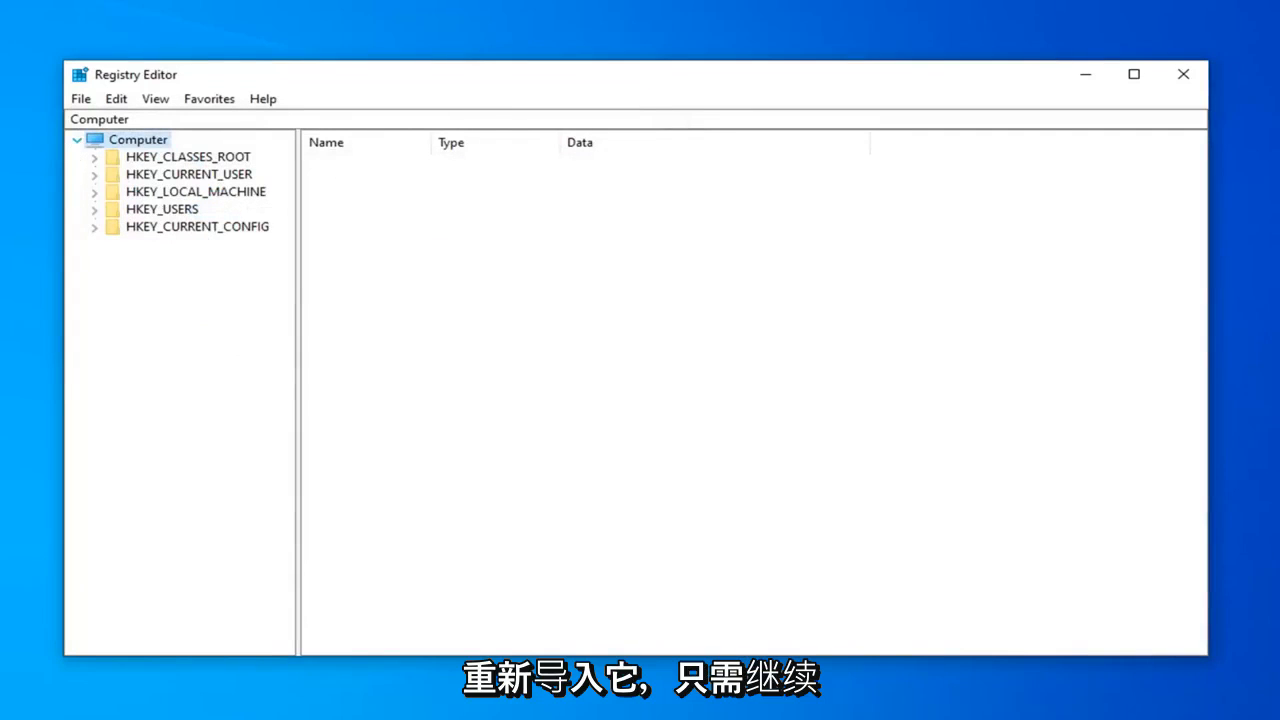
{"action": "left_click", "coordinate": [80, 98]}
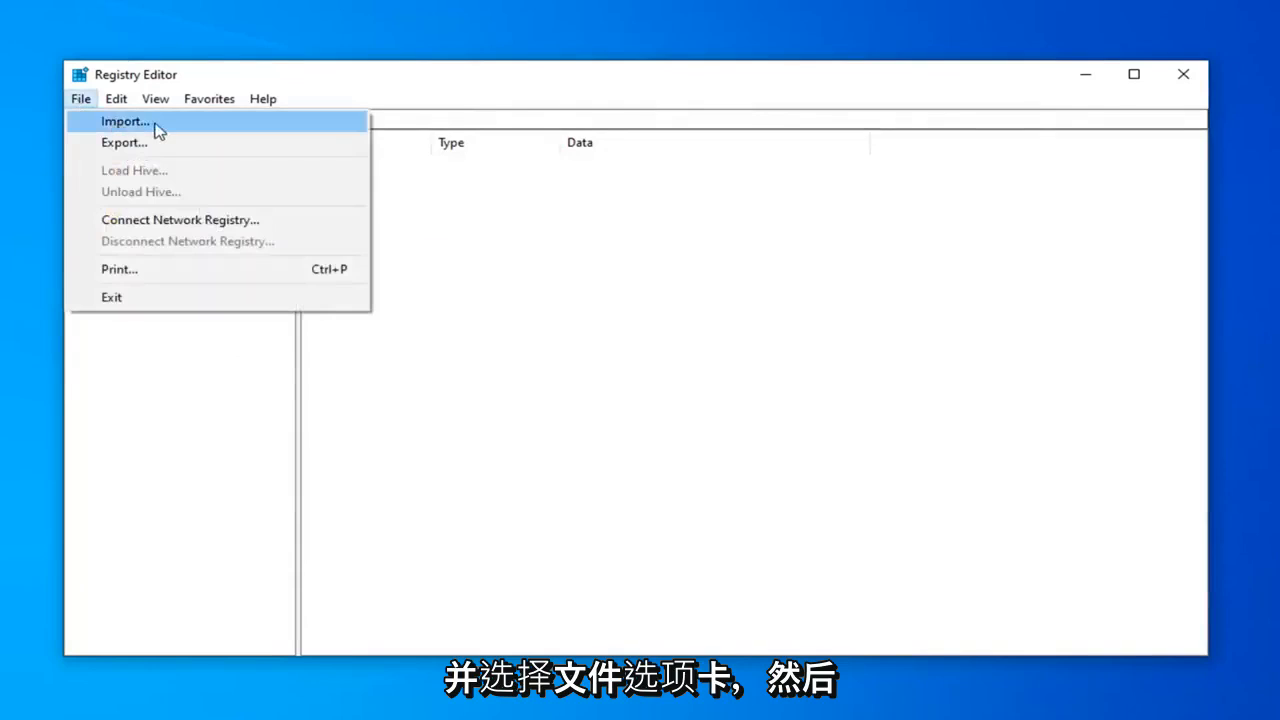
{"action": "left_click", "coordinate": [125, 121]}
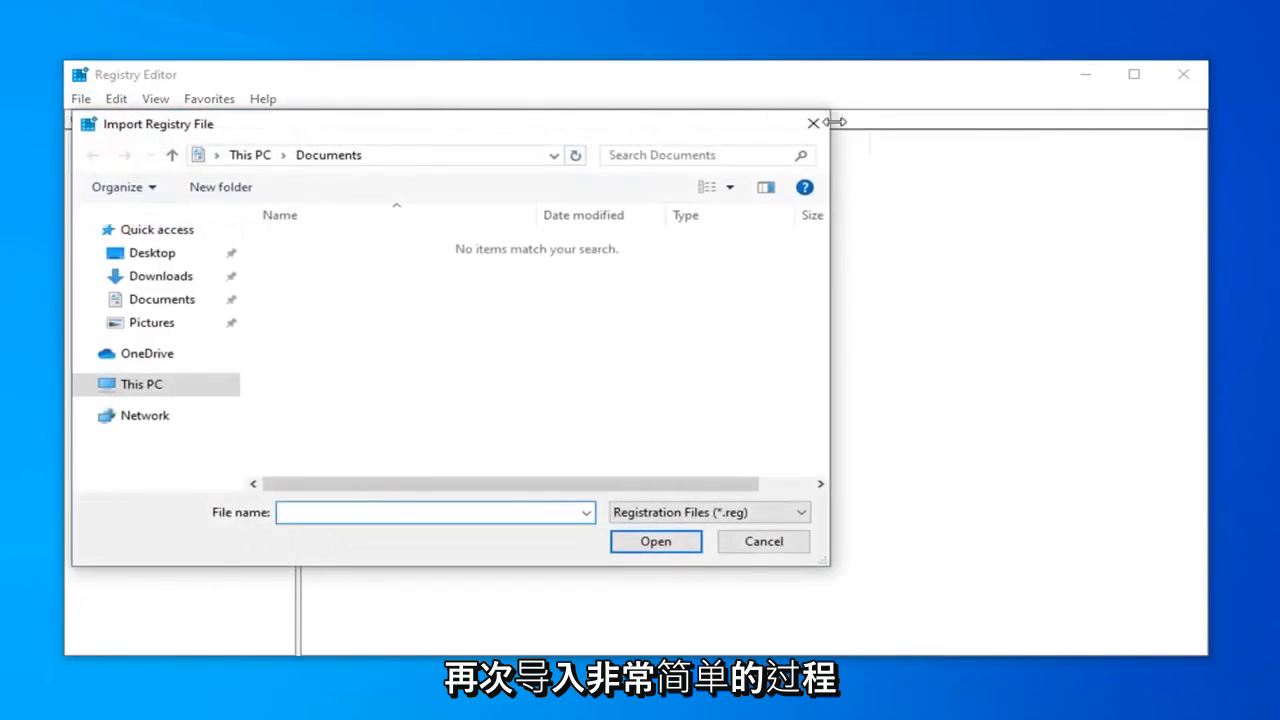
{"action": "left_click", "coordinate": [762, 541]}
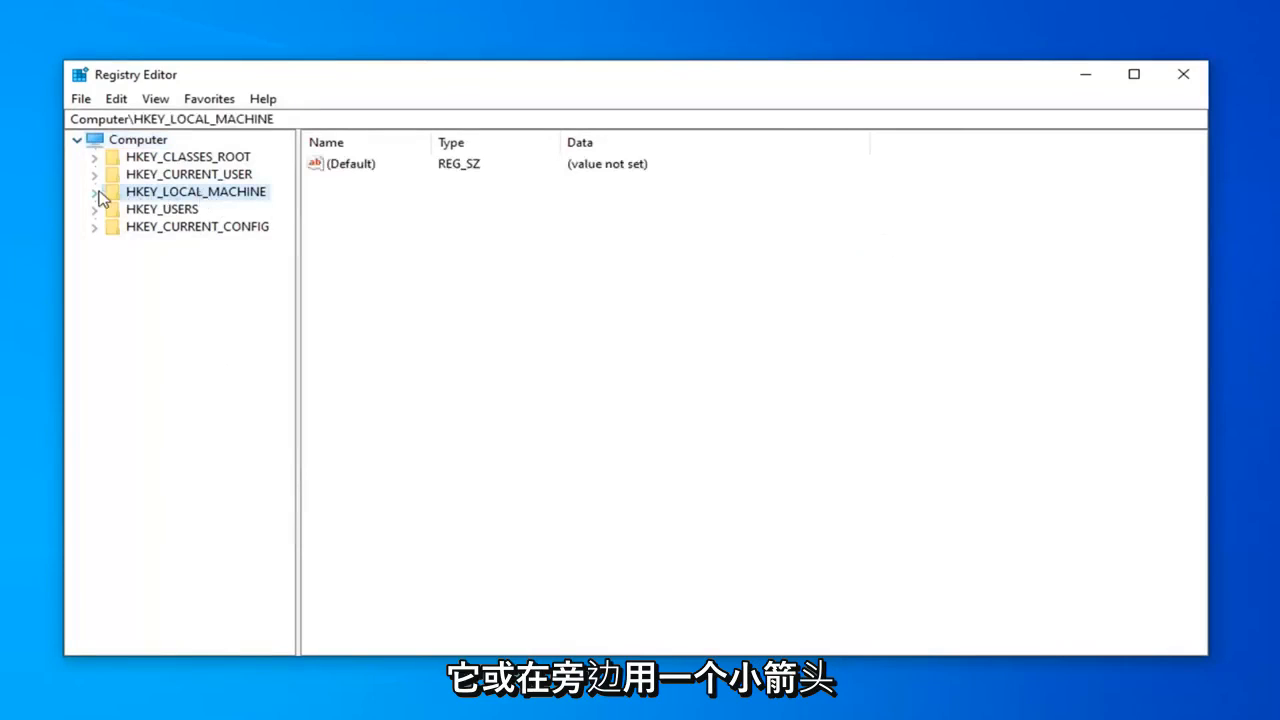
- Expand HKEY_LOCAL_MACHINE and select SYSTEM\CurrentControlSet\Control to list its values
{"action": "left_click", "coordinate": [94, 191]}
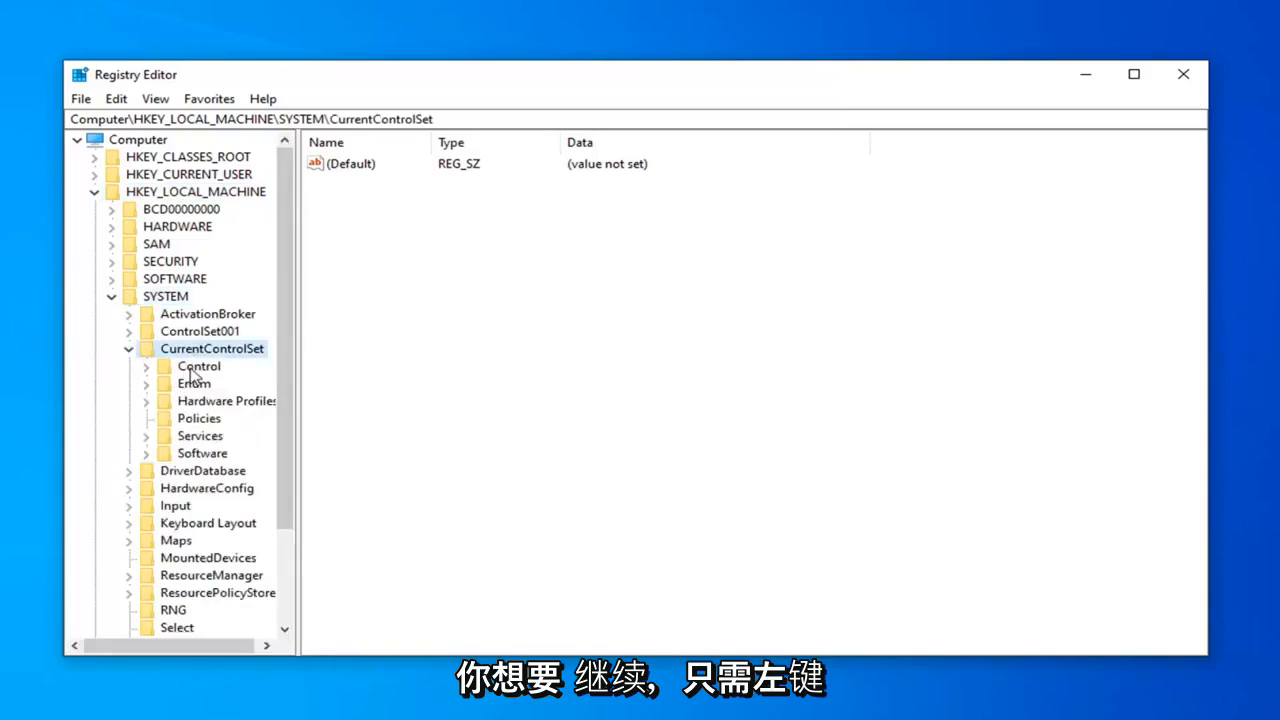
{"action": "left_click", "coordinate": [198, 366]}
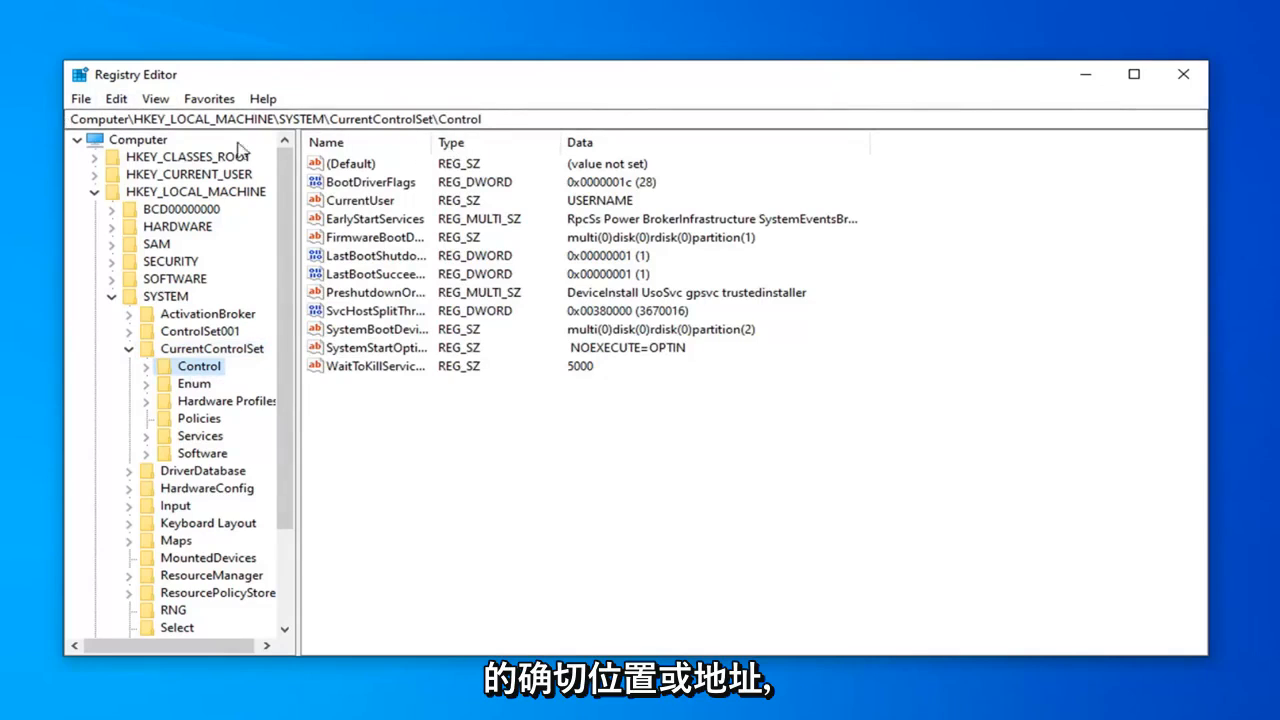
{"action": "mouse_move", "coordinate": [413, 141]}
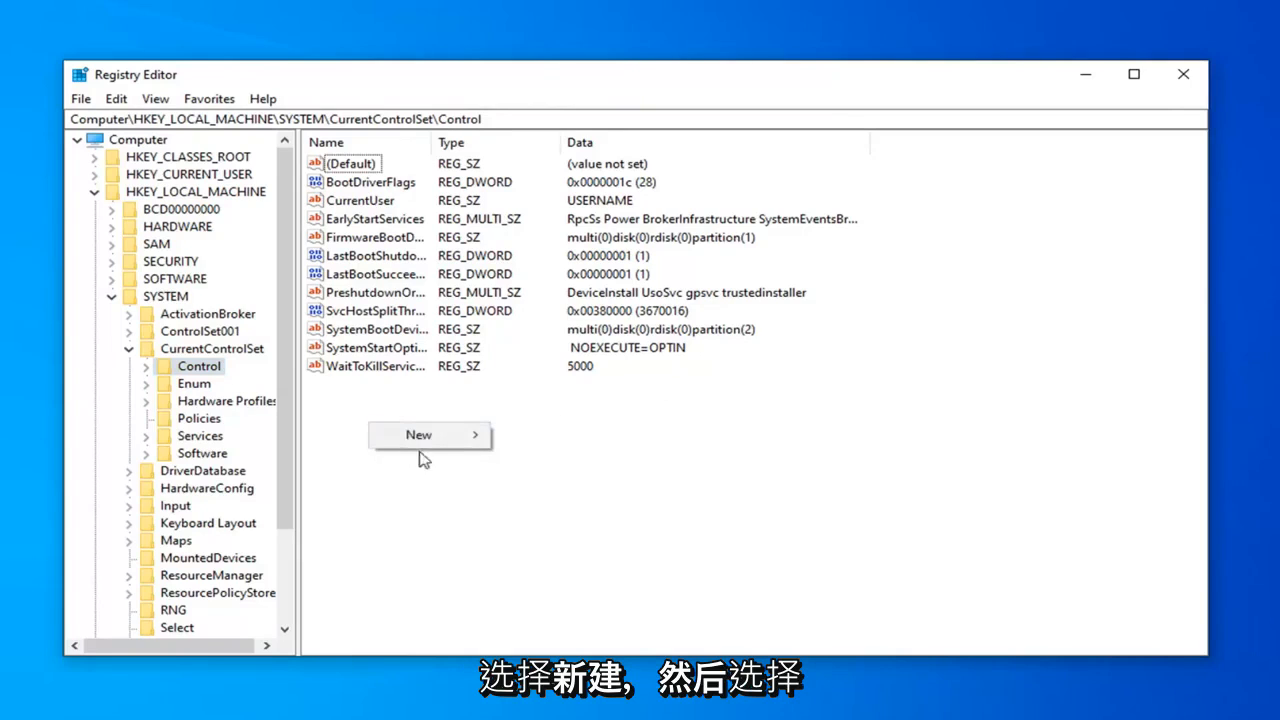
- Create a new DWORD (32-bit) value in Control and name it ServicesPipeTimeout
{"action": "left_click", "coordinate": [418, 434]}
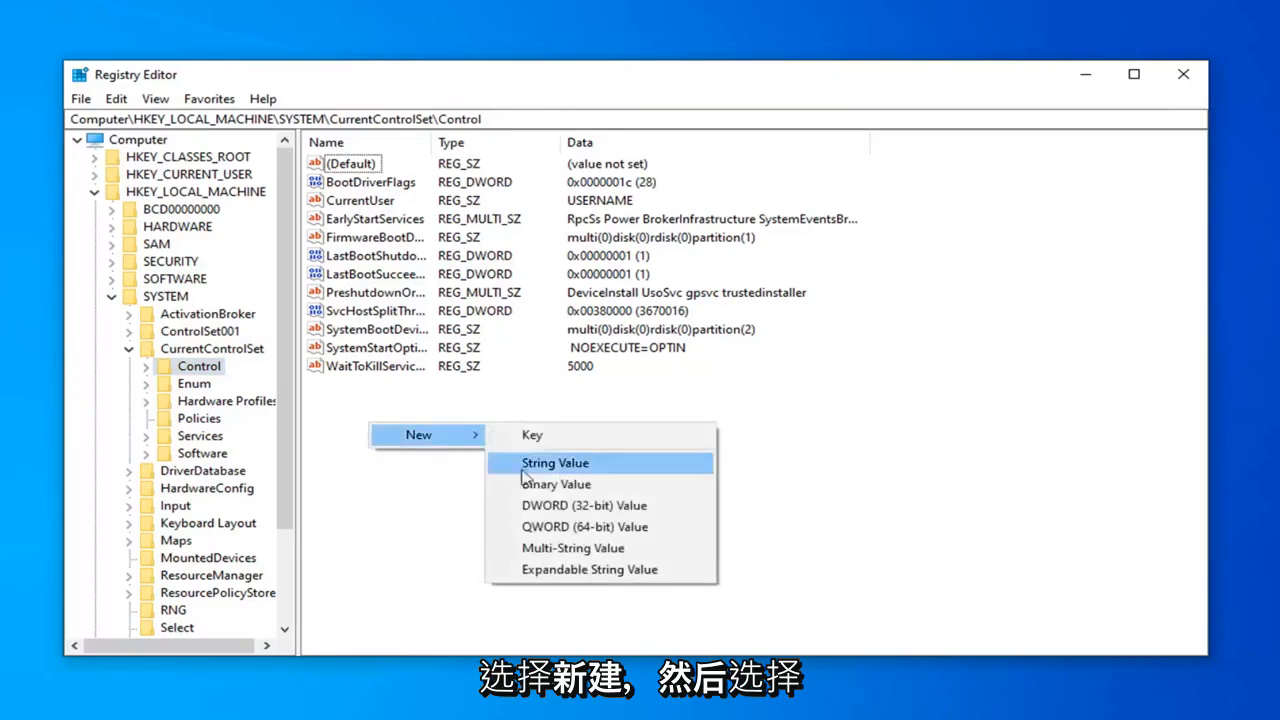
{"action": "left_click", "coordinate": [584, 505]}
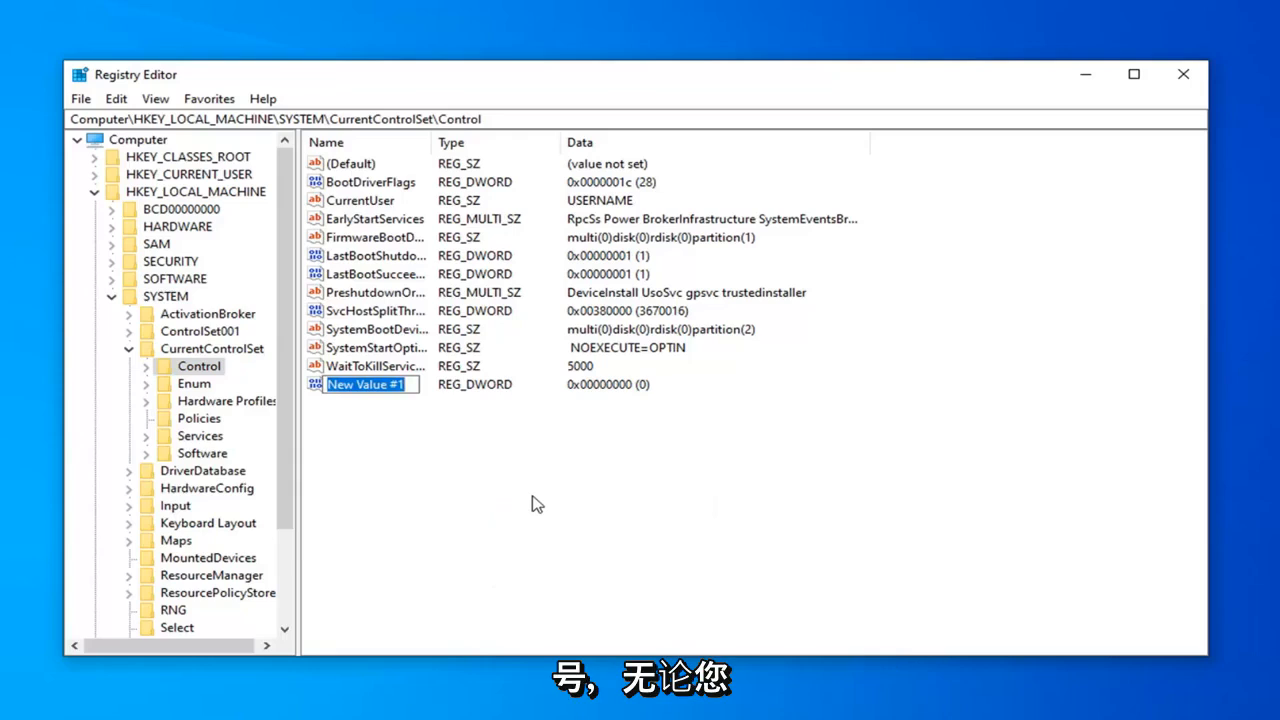
{"action": "type", "text": "S"}
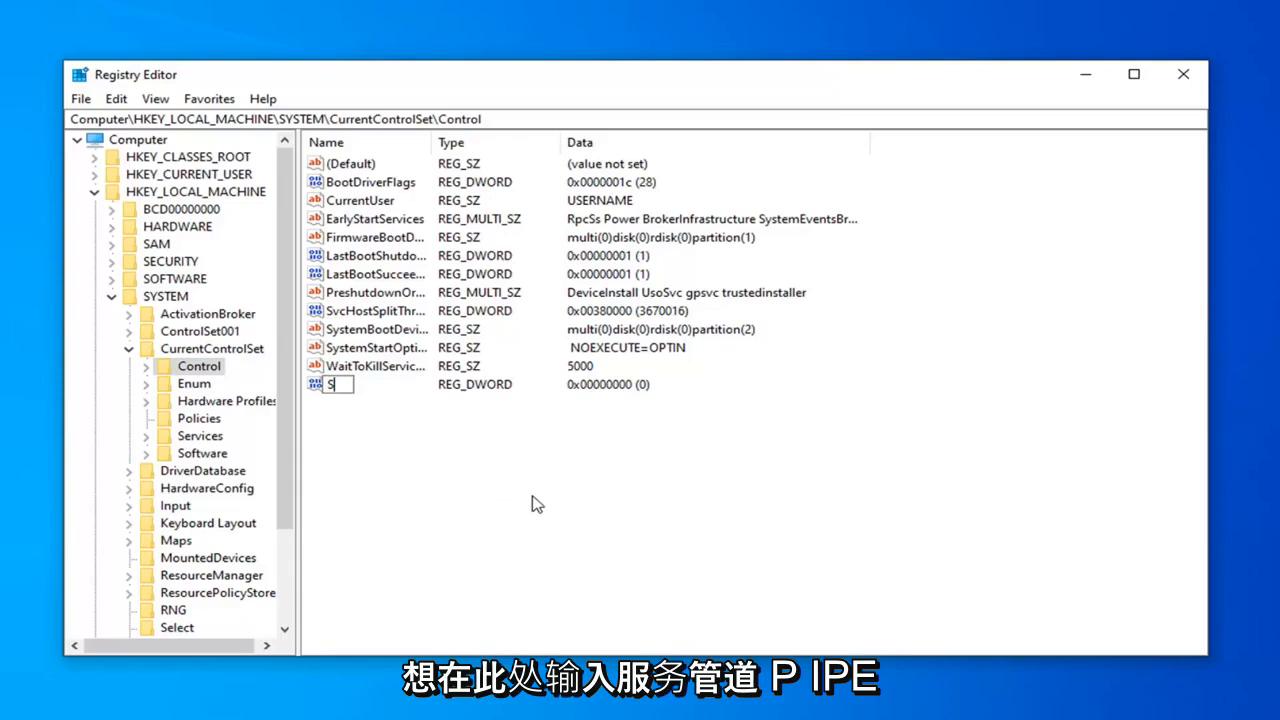
{"action": "type", "text": "ServicesPipeTimeout"}
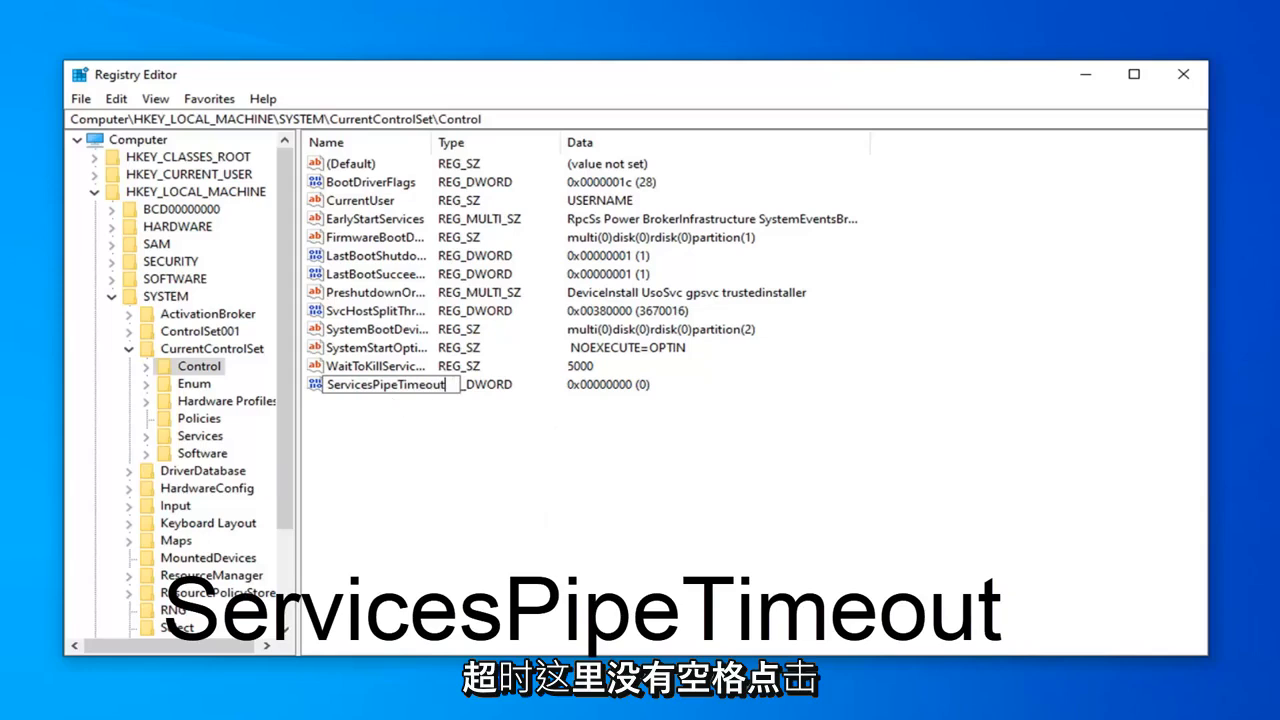
{"action": "left_click", "coordinate": [490, 413]}
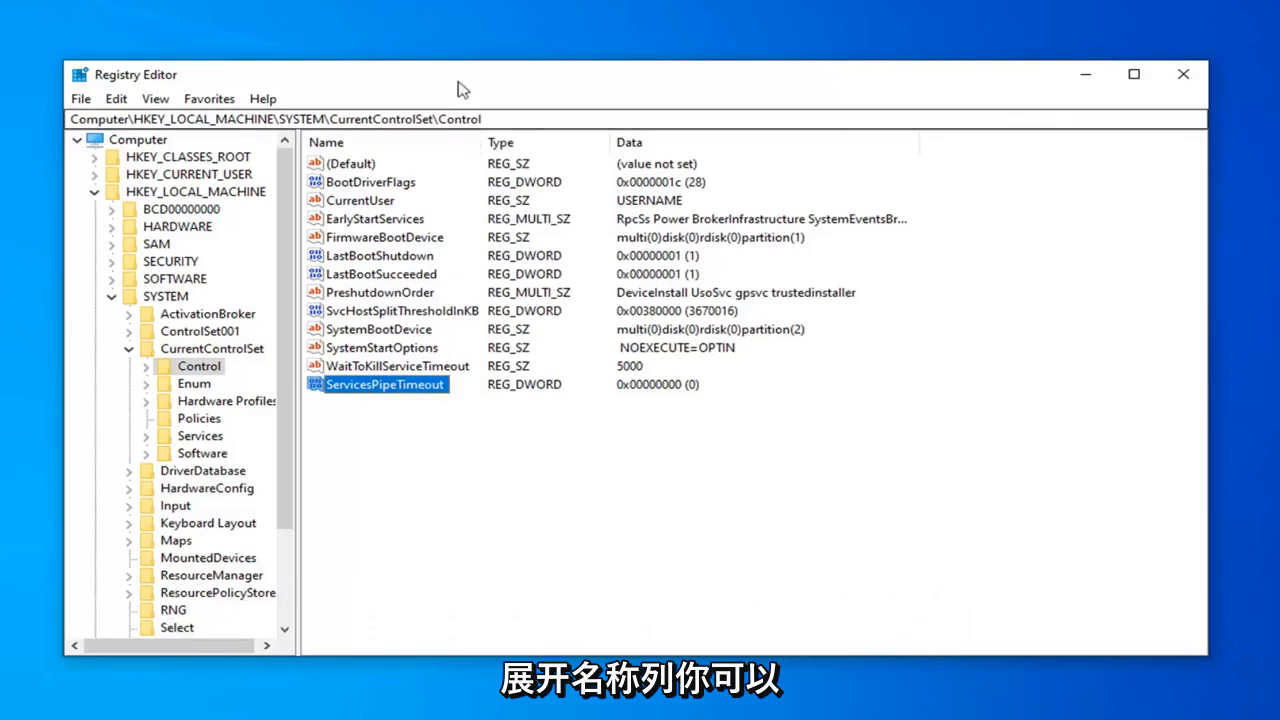
{"action": "mouse_move", "coordinate": [387, 383]}
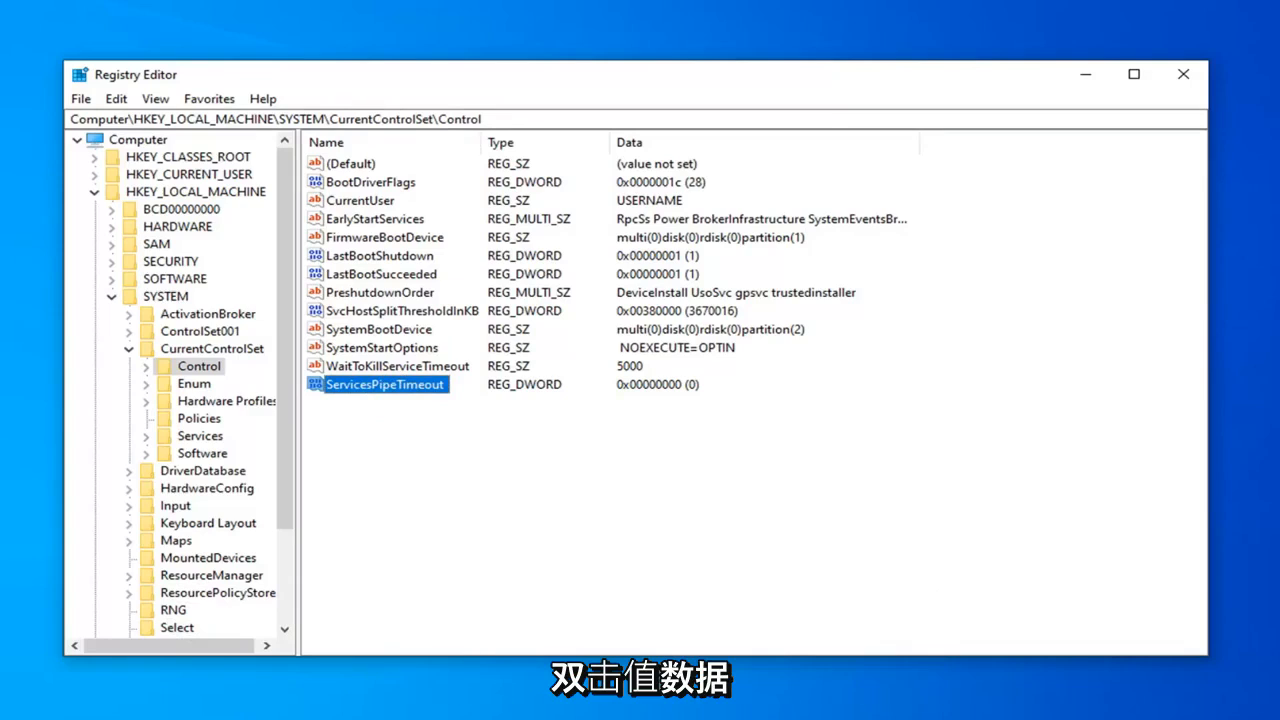
- Enter 180000 as ServicesPipeTimeout's value data and confirm with OK
{"action": "double_click", "coordinate": [383, 384]}
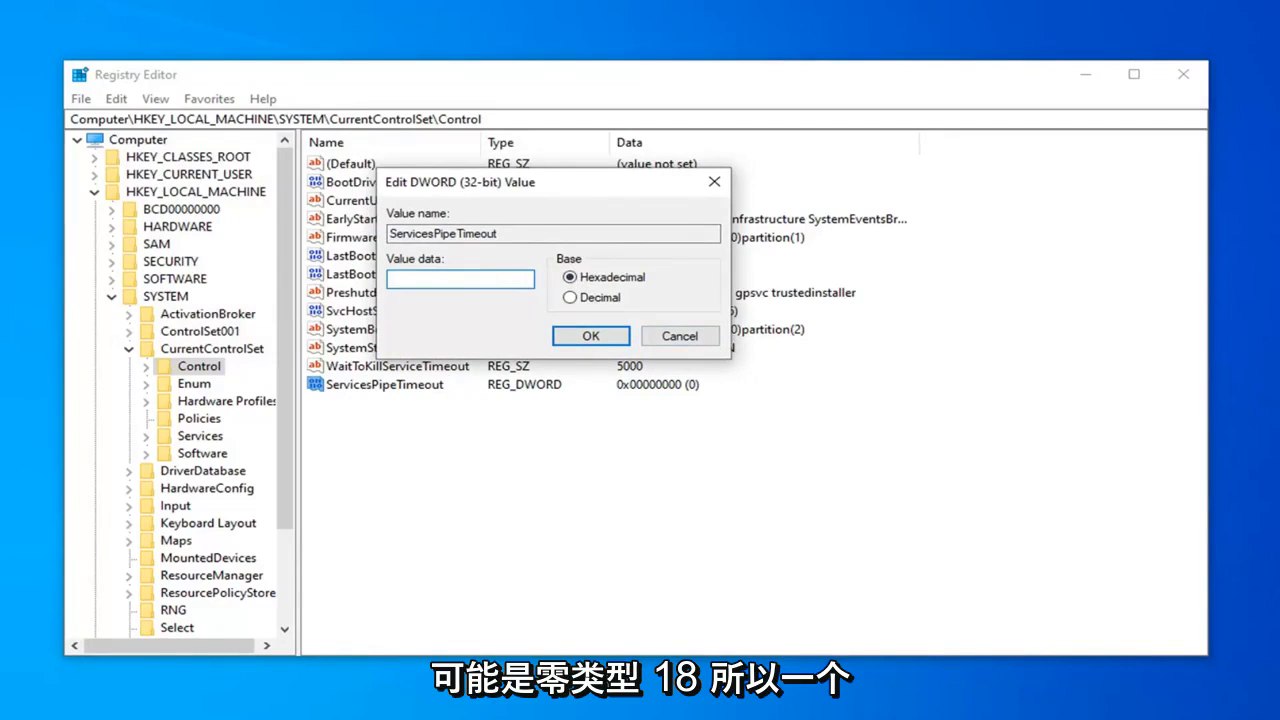
{"action": "type", "text": "180000"}
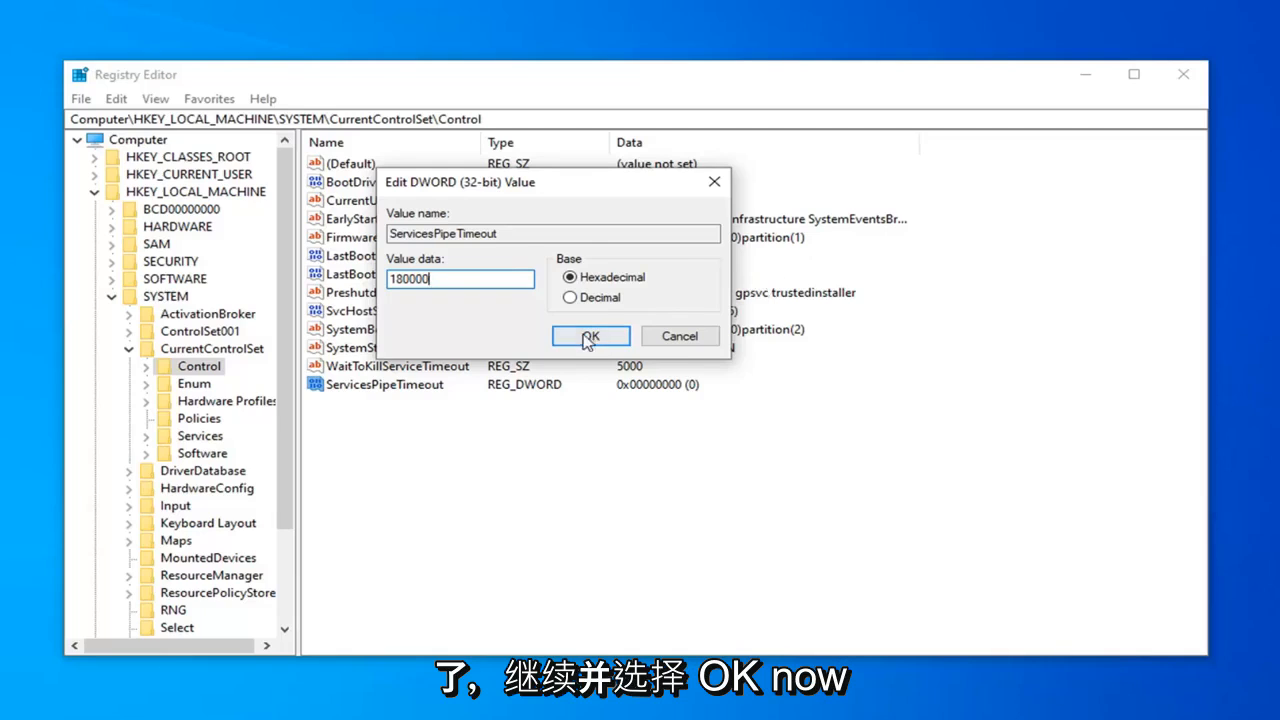
{"action": "left_click", "coordinate": [590, 336]}
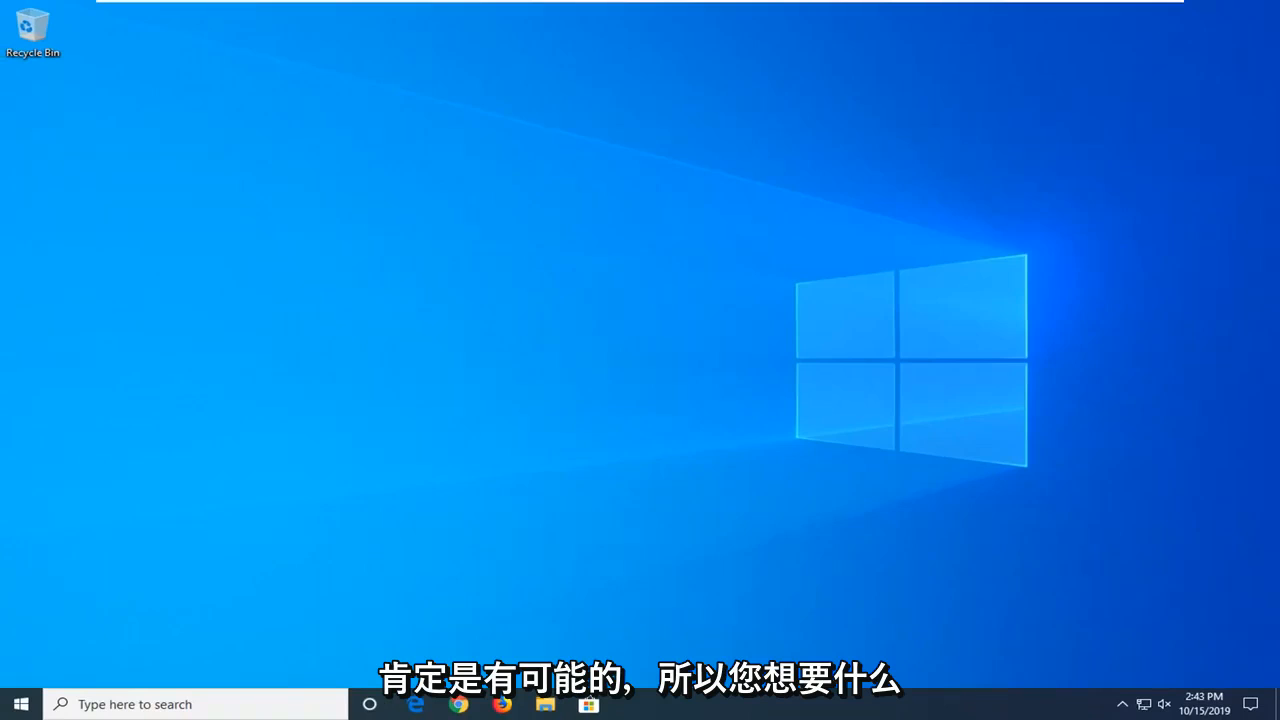
{"action": "mouse_move", "coordinate": [418, 483]}
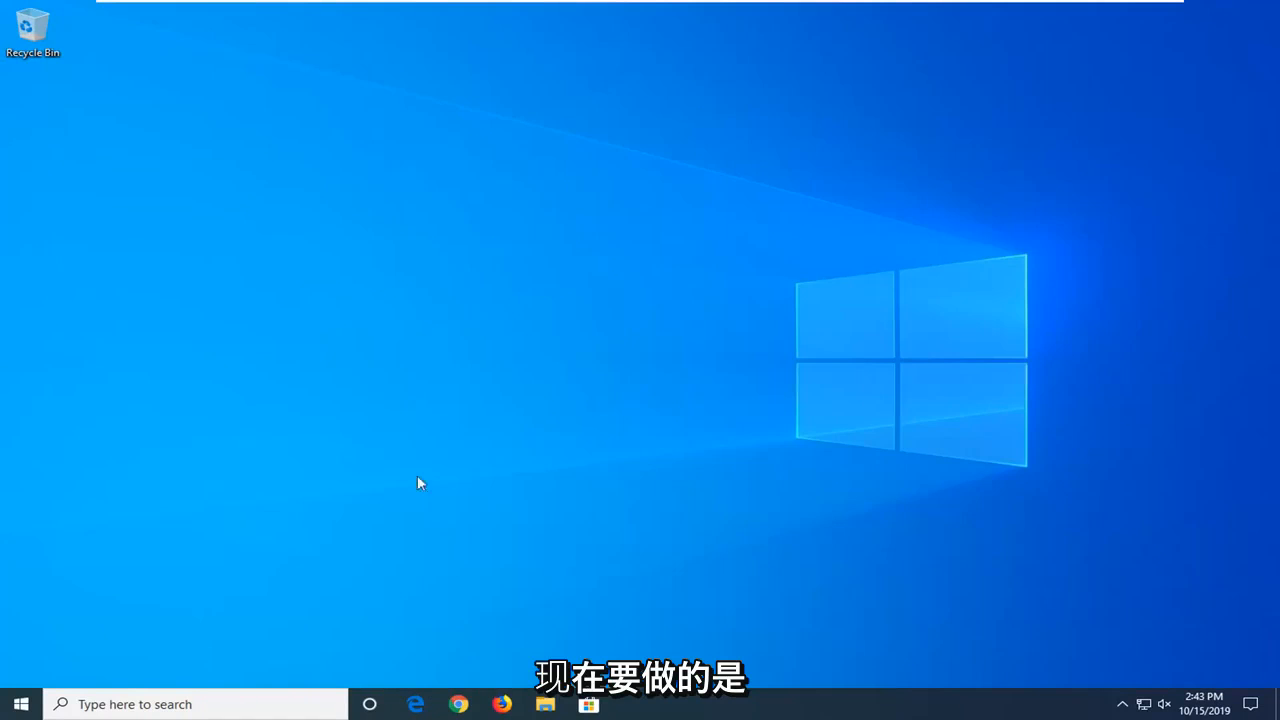
- Search Start for 'cmd' and run Command Prompt as administrator
{"action": "left_click", "coordinate": [20, 704]}
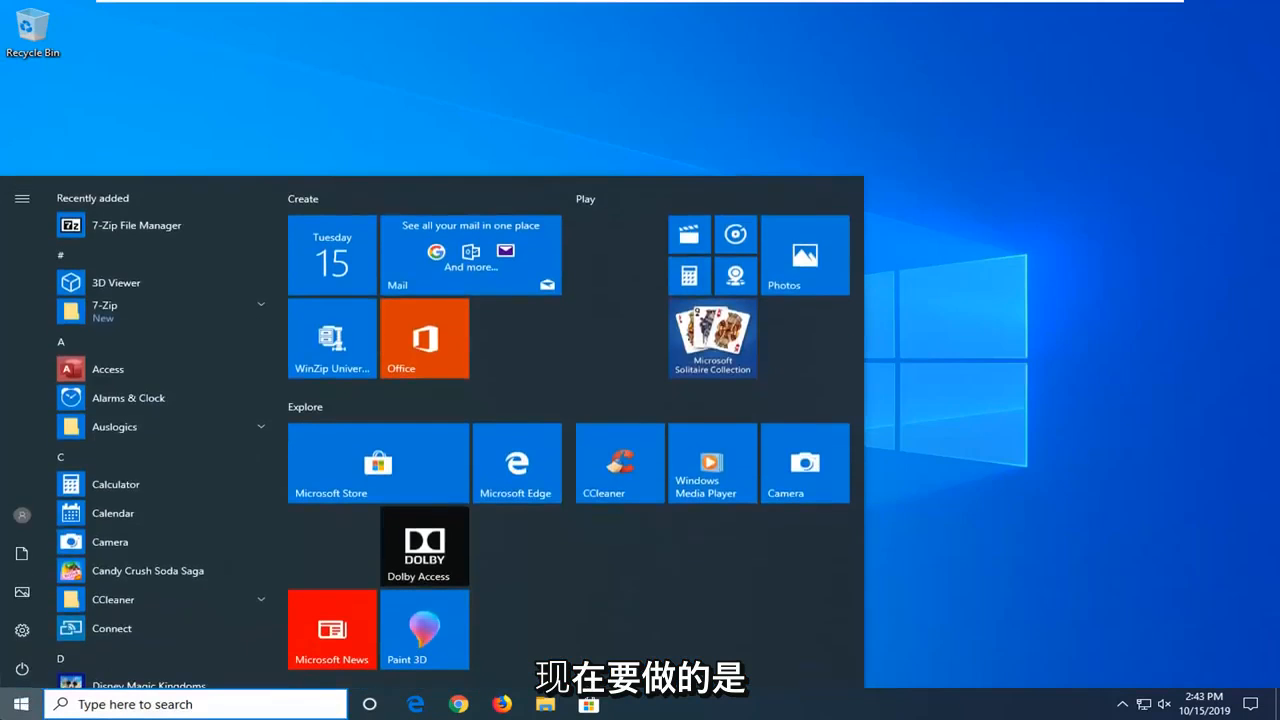
{"action": "type", "text": "cmd"}
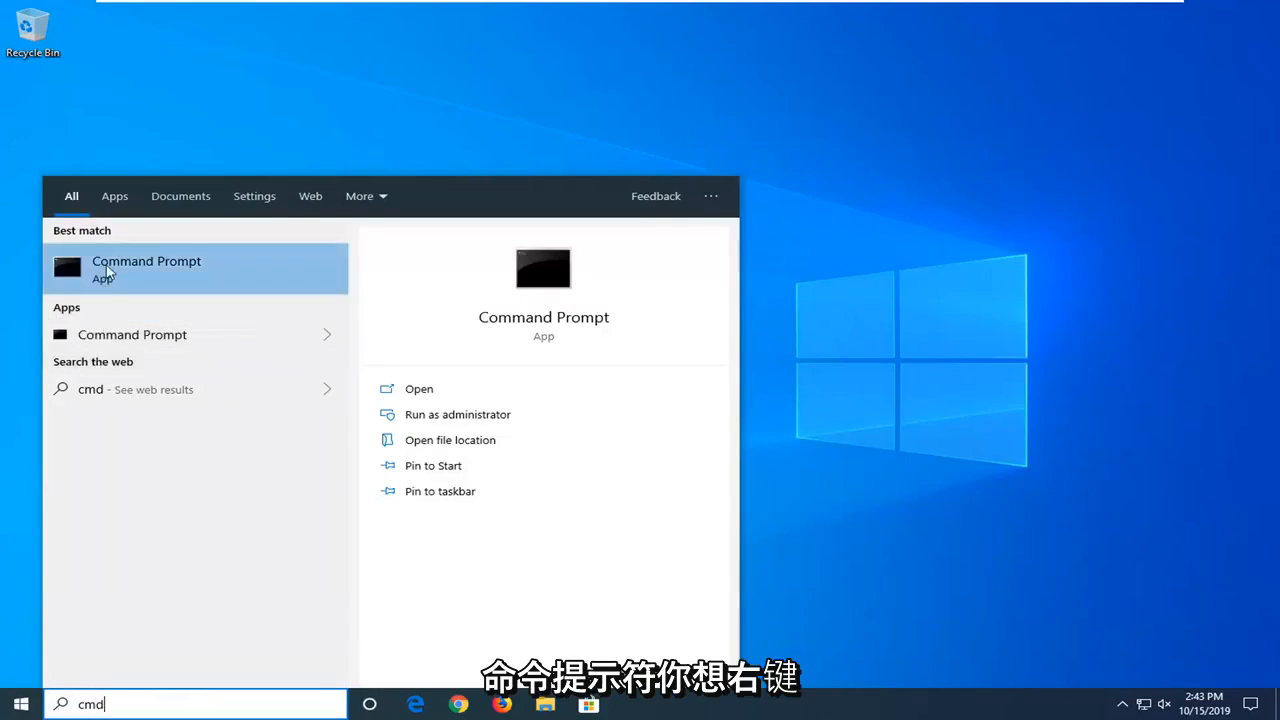
{"action": "right_click", "coordinate": [146, 265]}
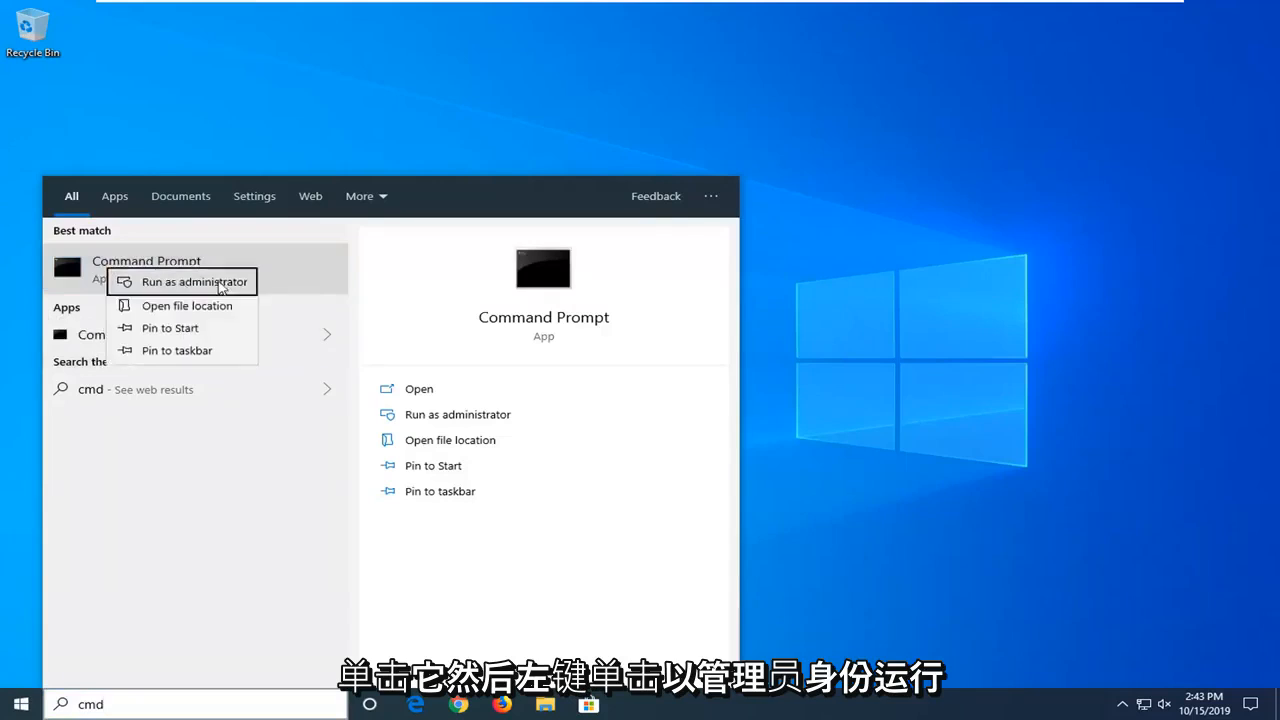
{"action": "left_click", "coordinate": [194, 281]}
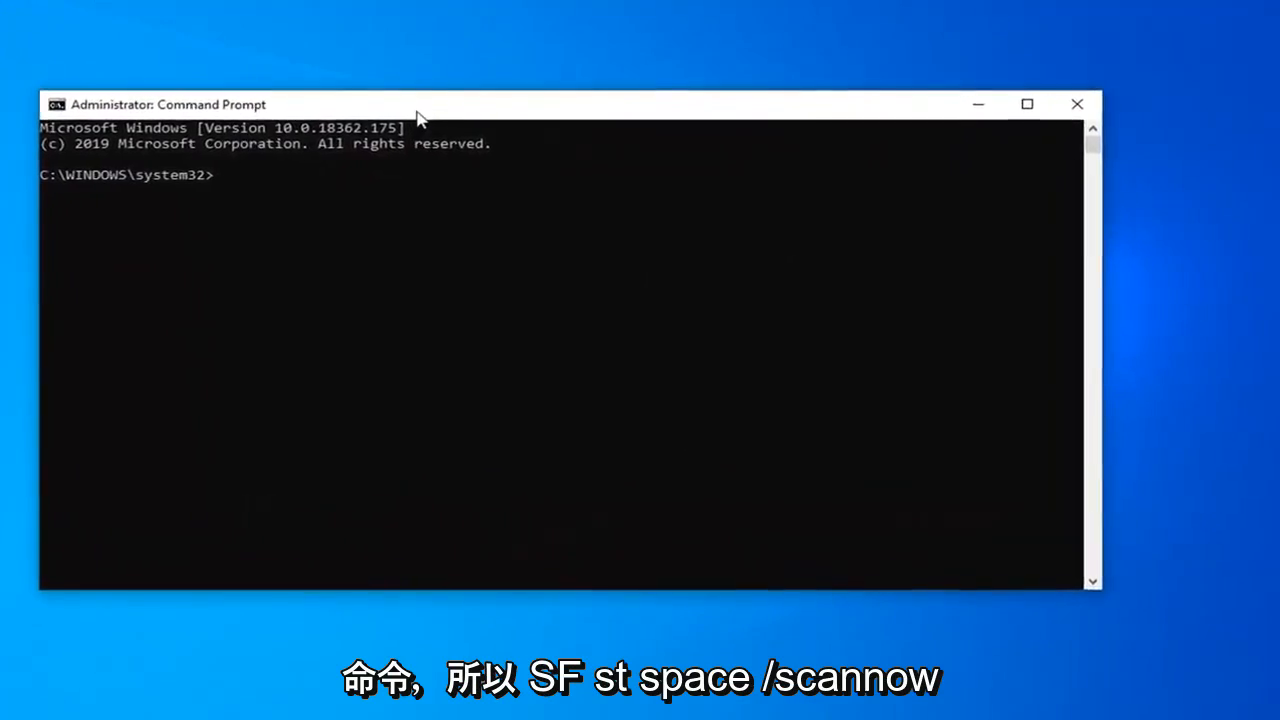
- Run sfc /scannow at the Command Prompt to start the system file scan
{"action": "type", "text": "sfc /scann"}
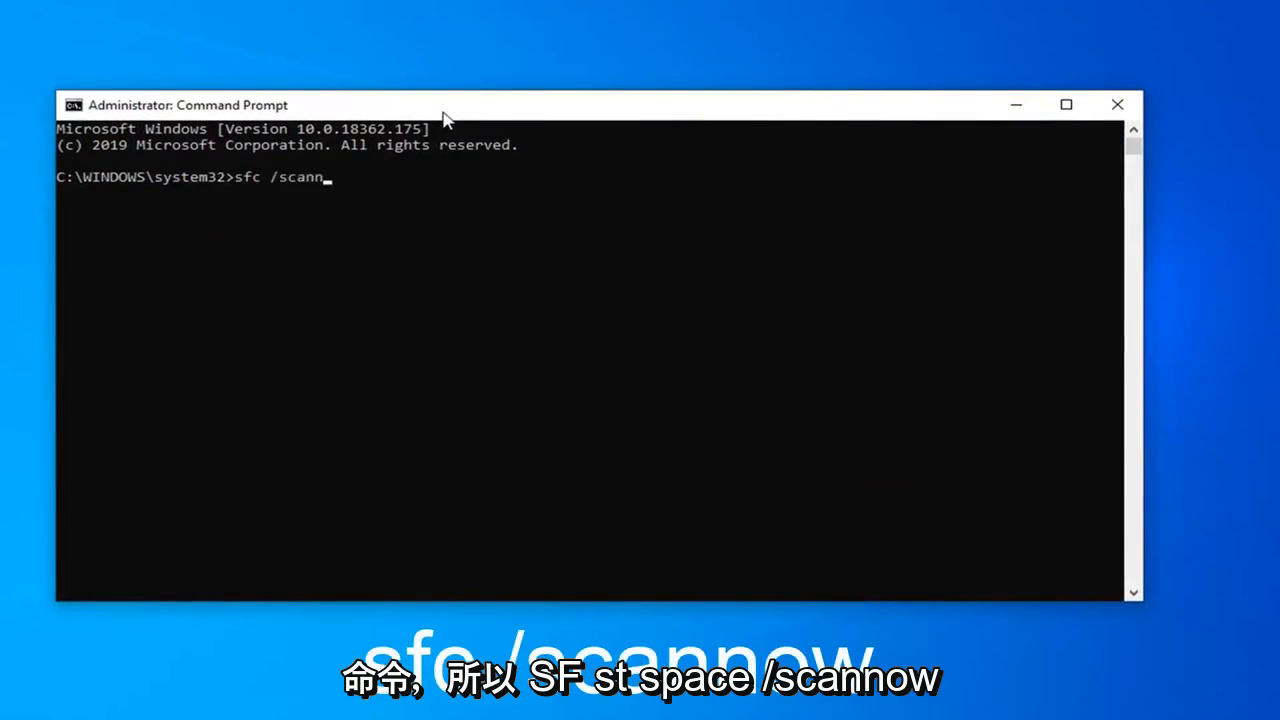
{"action": "type", "text": "ow"}
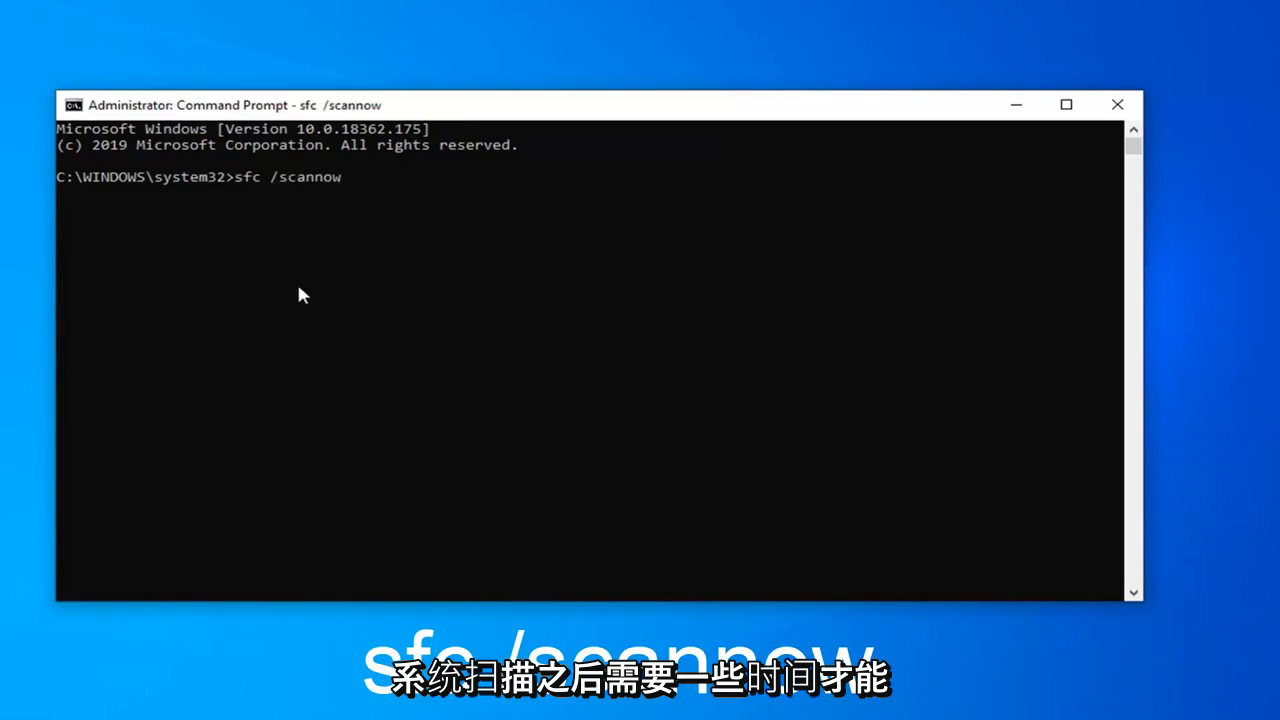
{"action": "key", "text": "enter"}
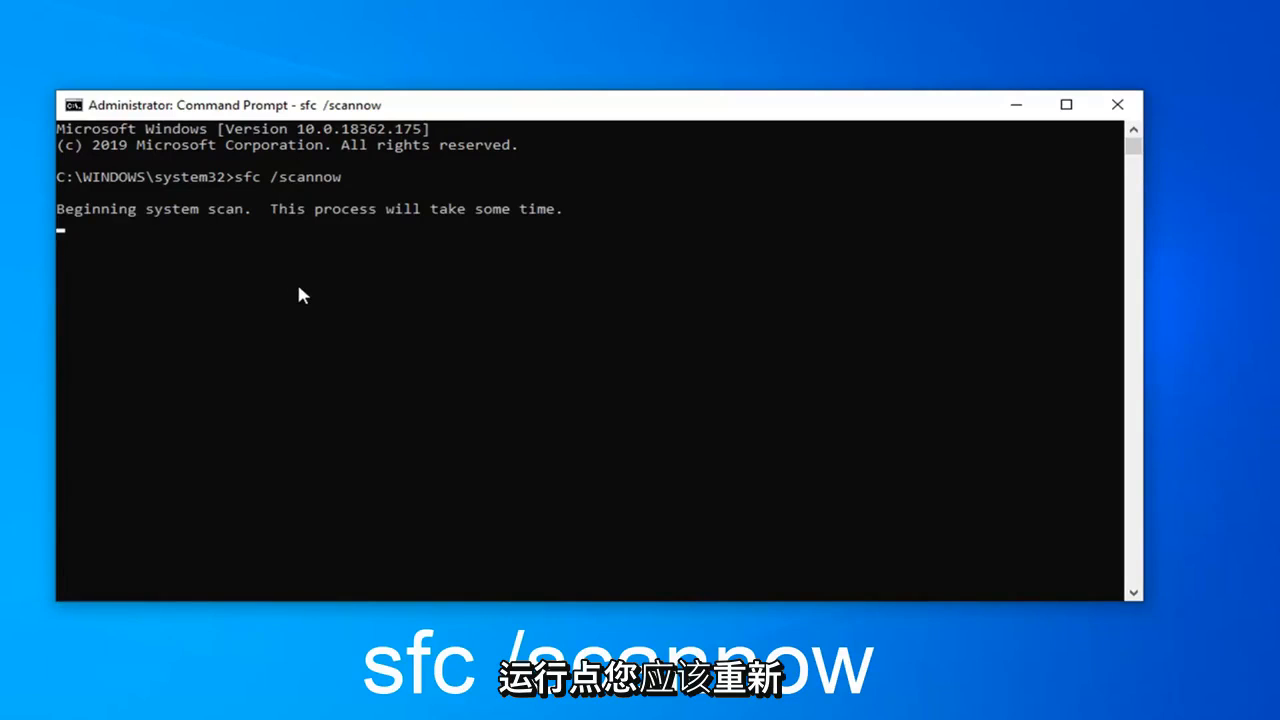
{"action": "mouse_move", "coordinate": [454, 311]}
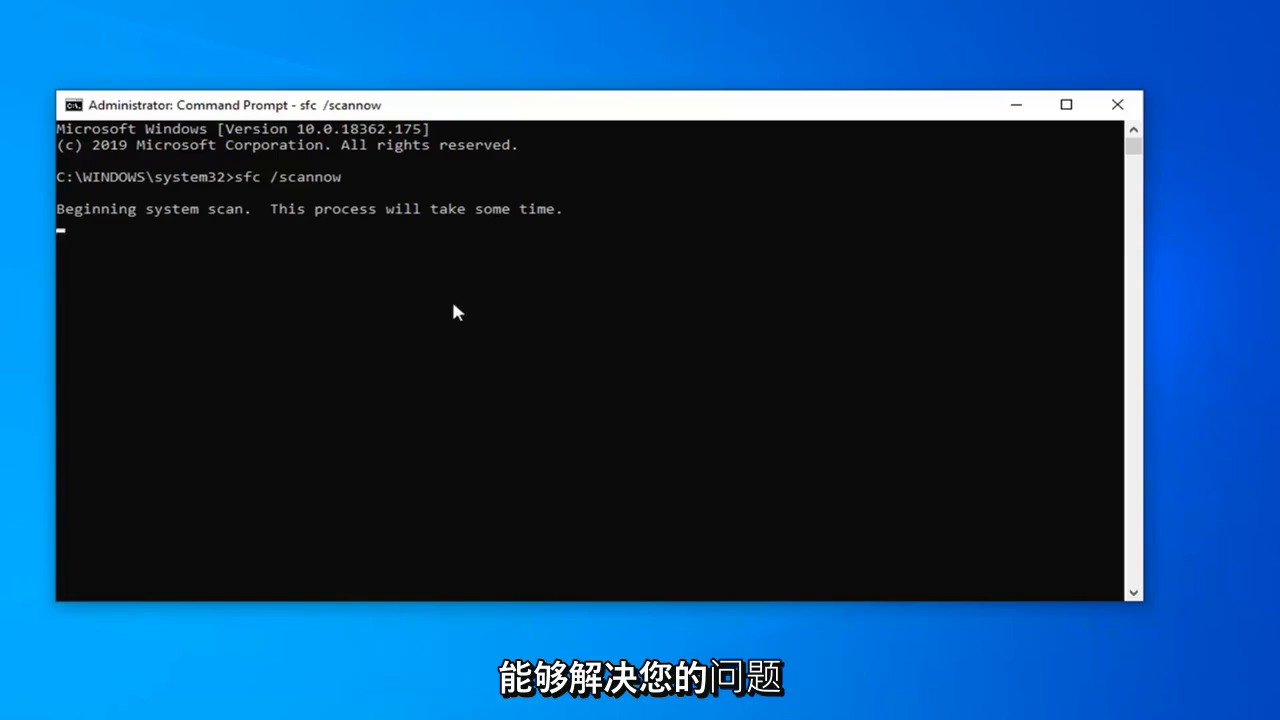
{"action": "left_click", "coordinate": [1117, 104]}
{"action": "type", "text": "cmd"}
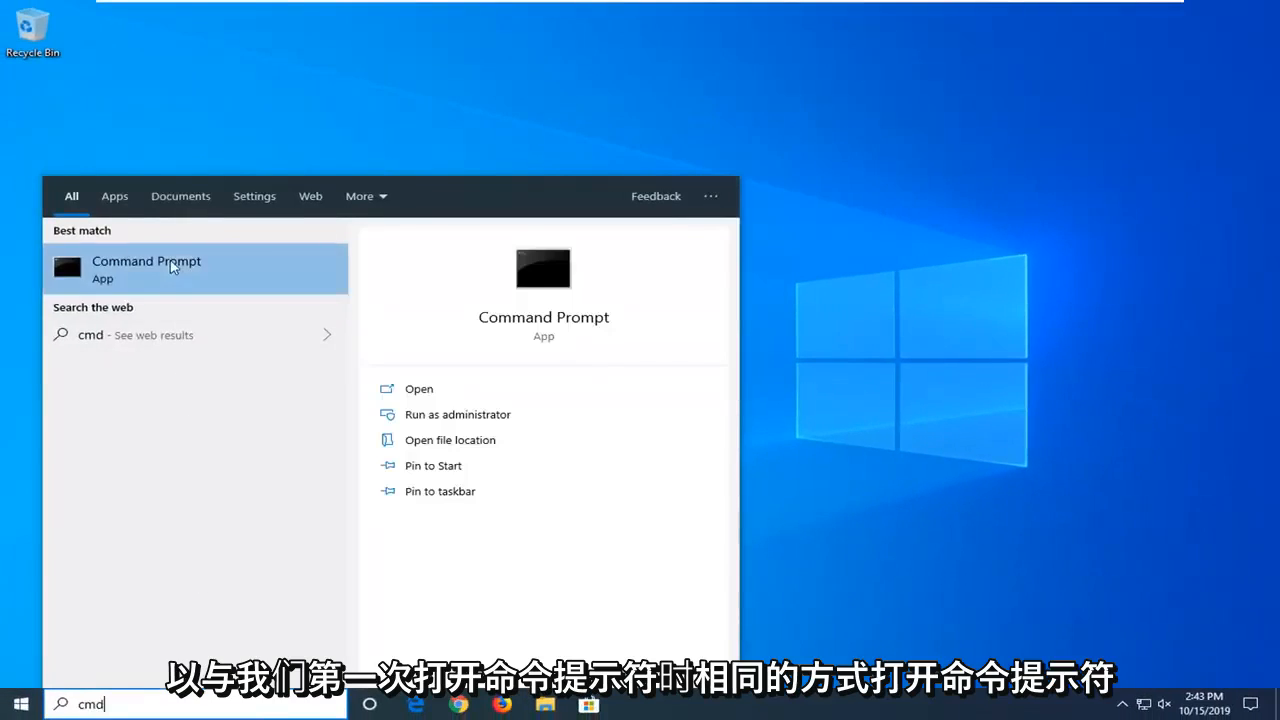
- Launch Command Prompt as administrator and allow it in the UAC prompt
{"action": "left_click", "coordinate": [457, 414]}
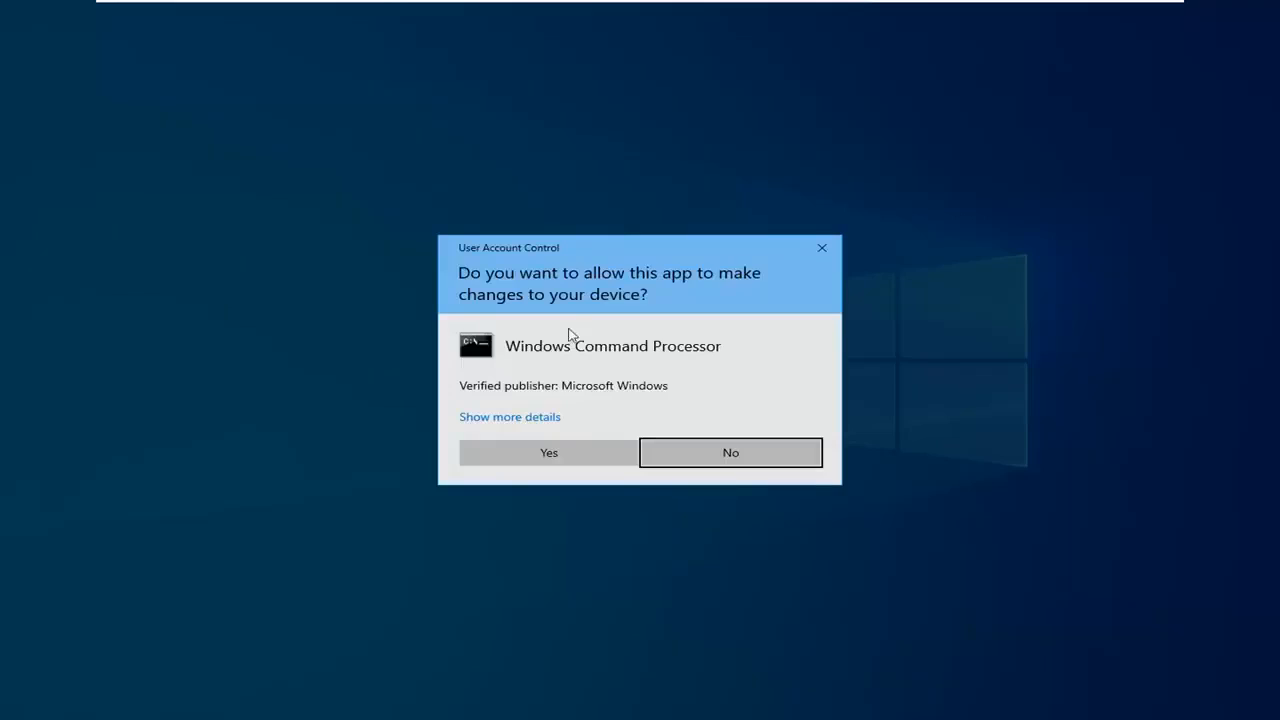
{"action": "left_click", "coordinate": [548, 452]}
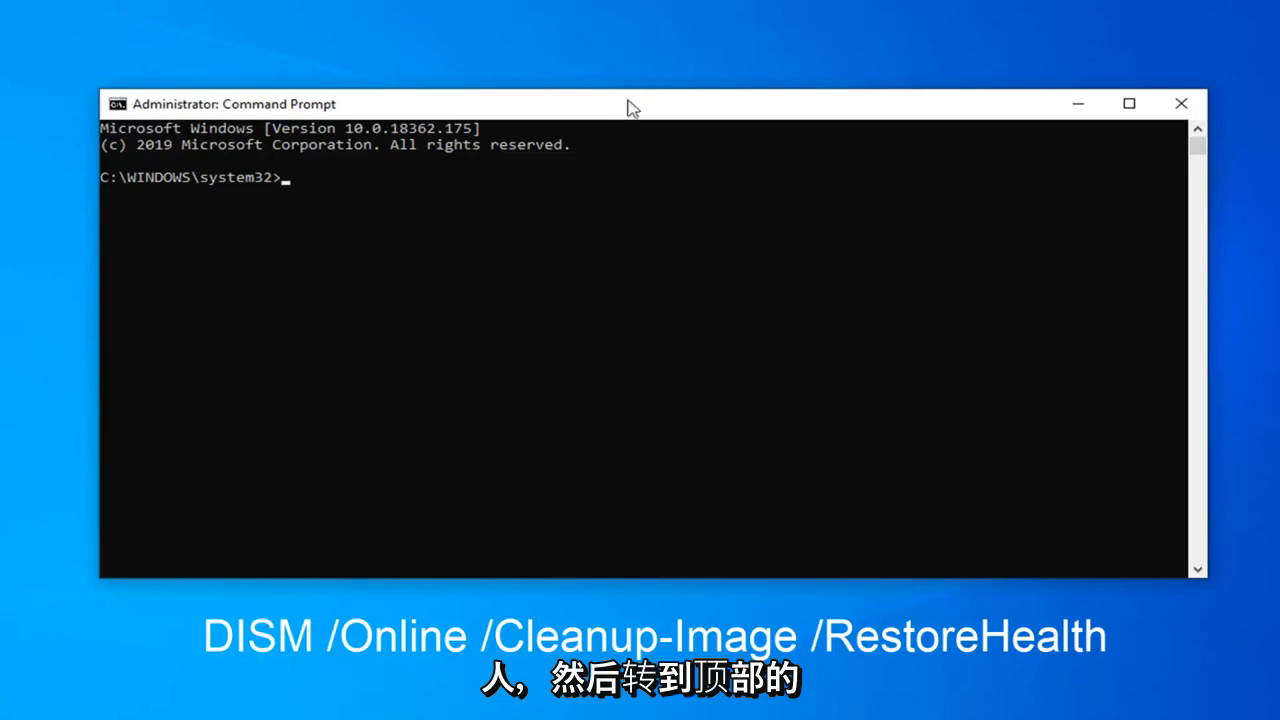
{"action": "mouse_move", "coordinate": [578, 108]}
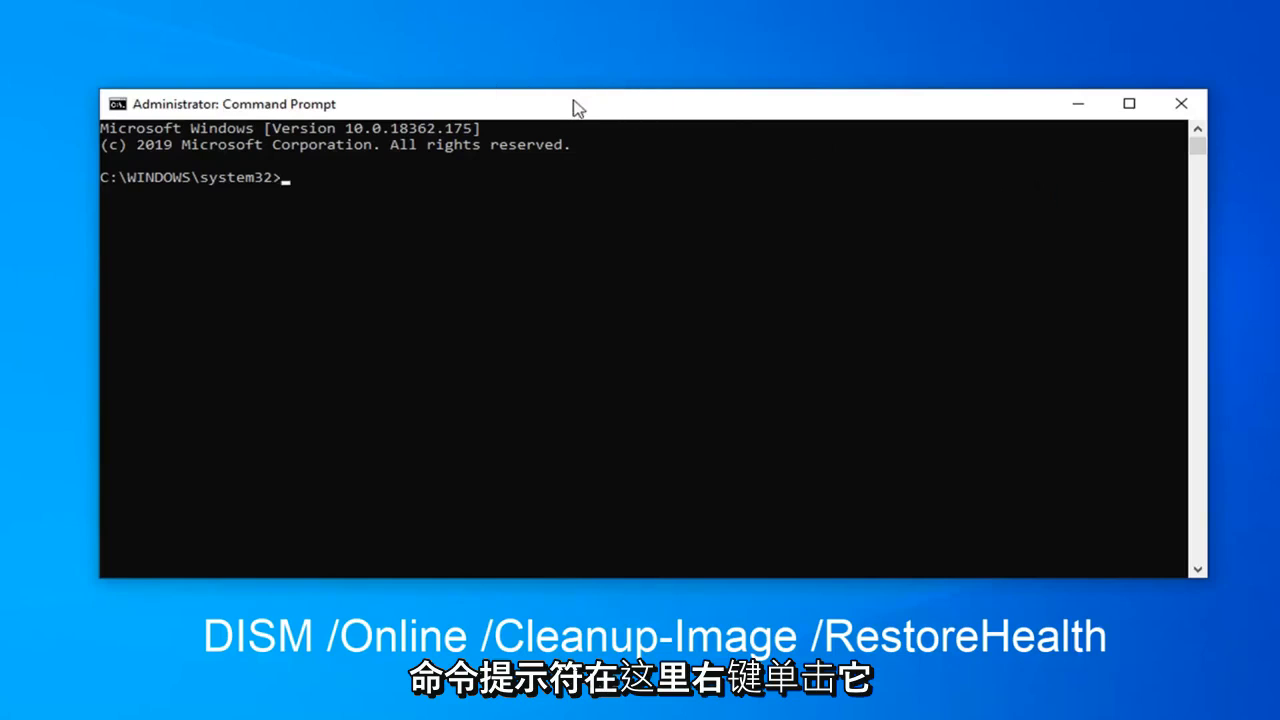
- Paste the DISM /Online /Cleanup-Image /RestoreHealth command through the title-bar menu and run it
{"action": "right_click", "coordinate": [578, 105]}
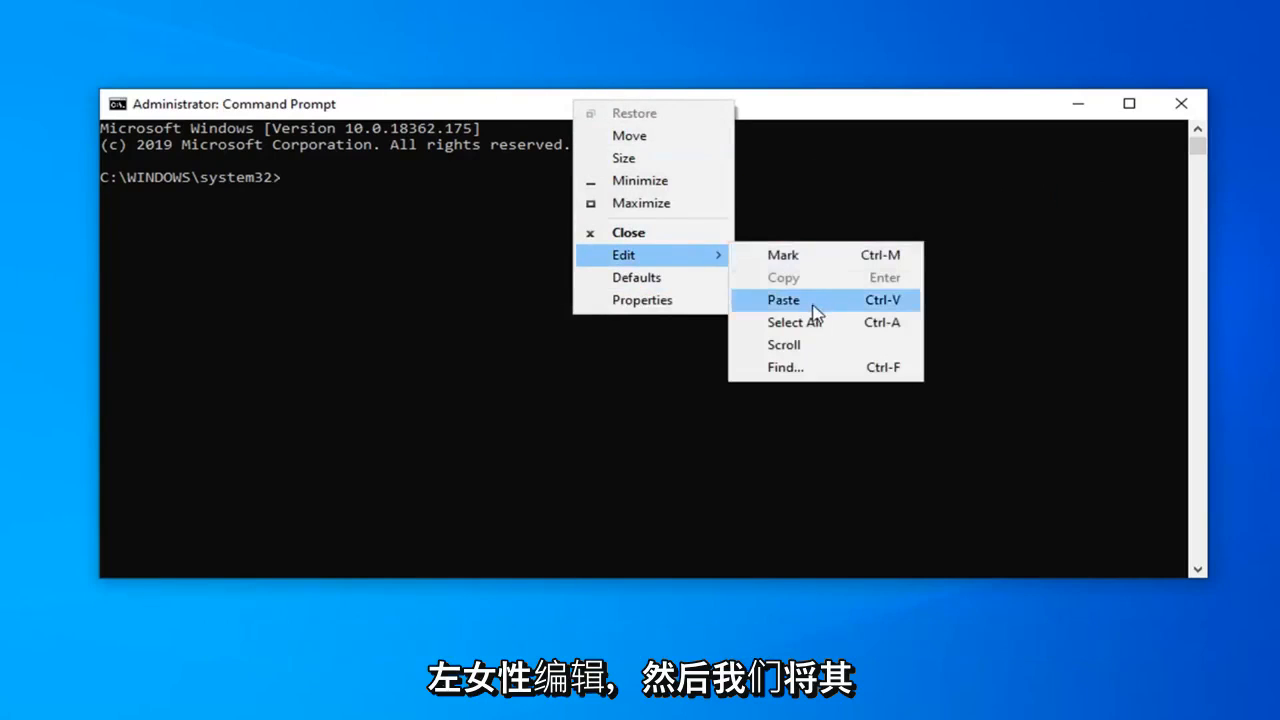
{"action": "left_click", "coordinate": [783, 300]}
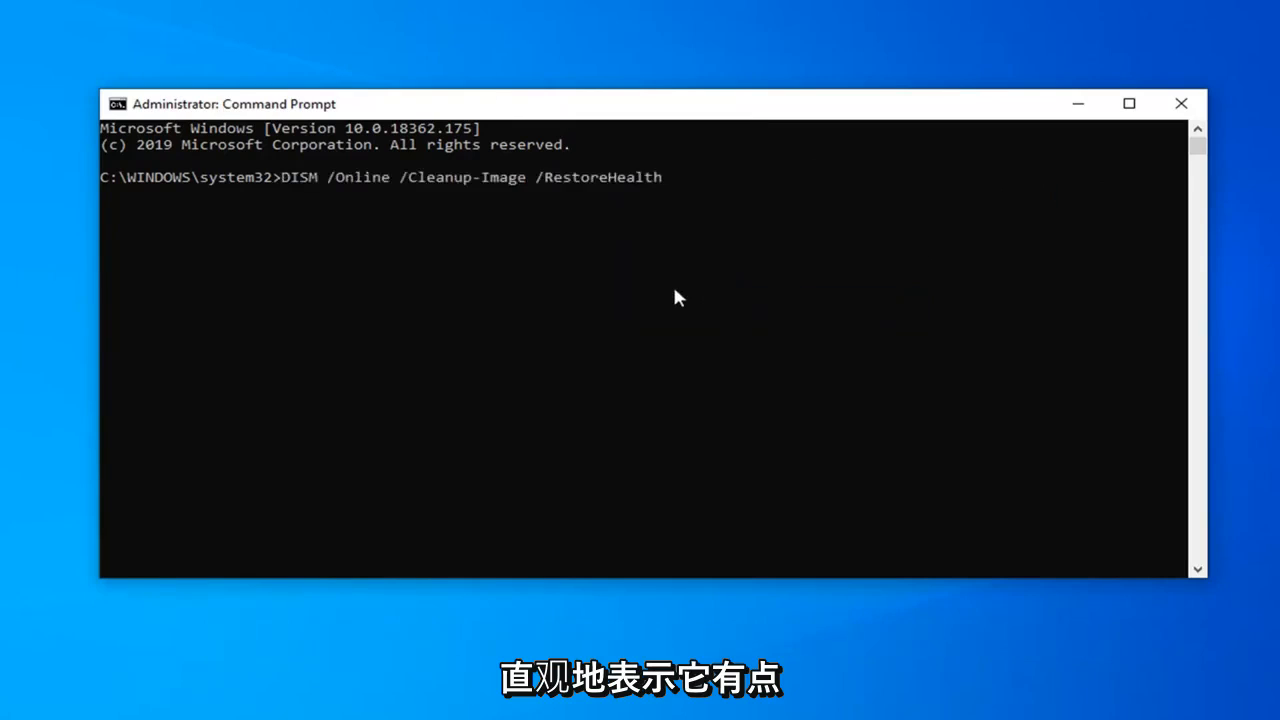
{"action": "key", "text": "enter"}
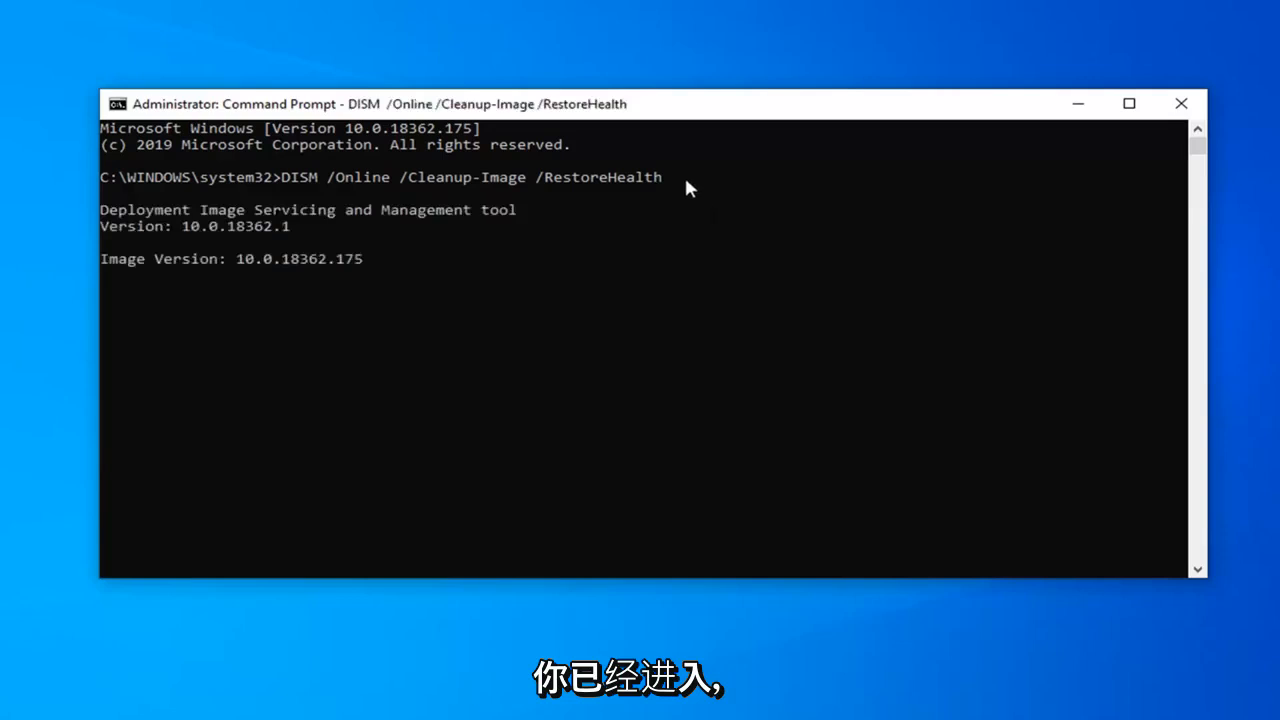
{"action": "key", "text": "enter"}
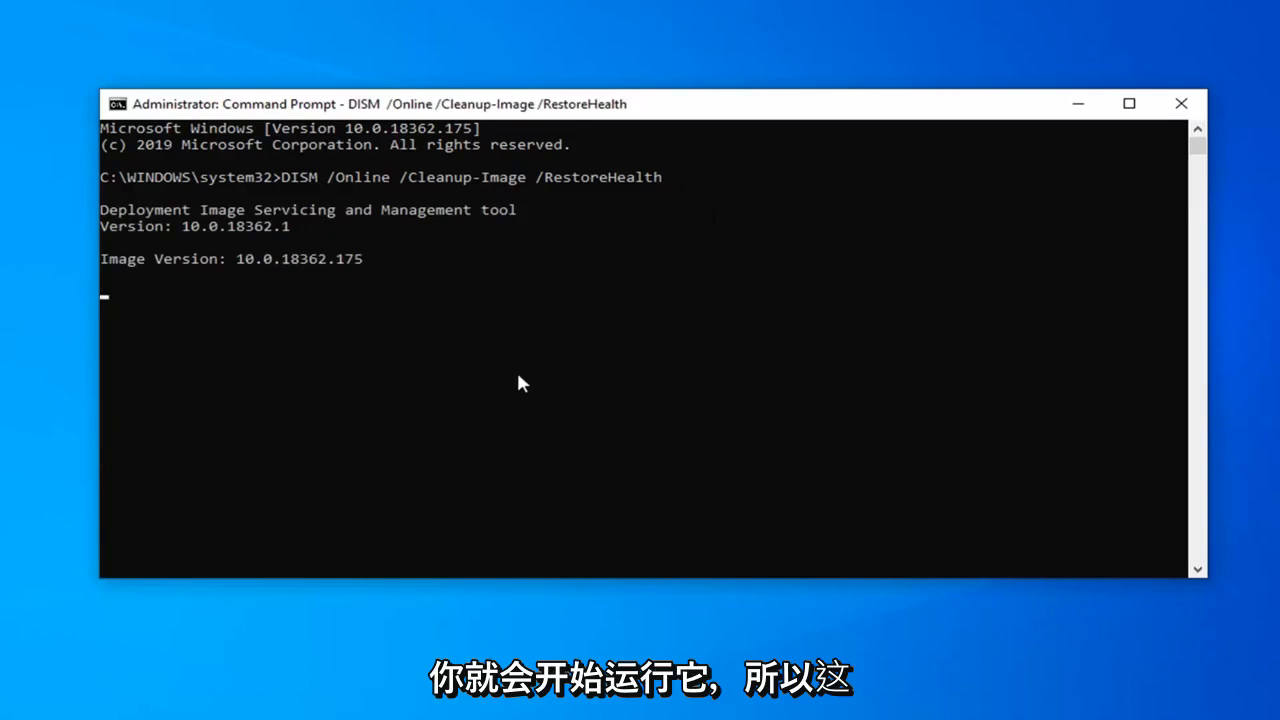